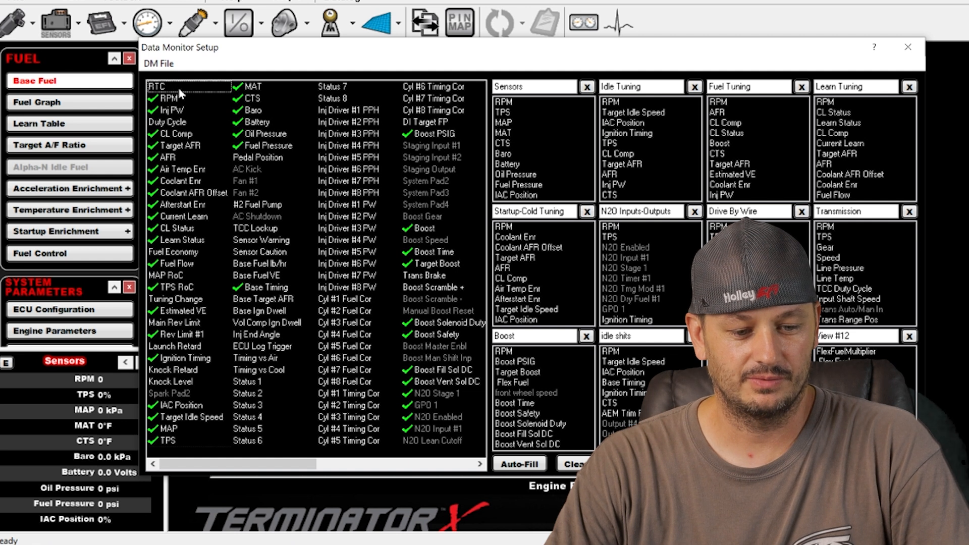
- Walk the first checklist entries and enable AFR logging, then review the Afterstart Enr channels
click(180, 98)
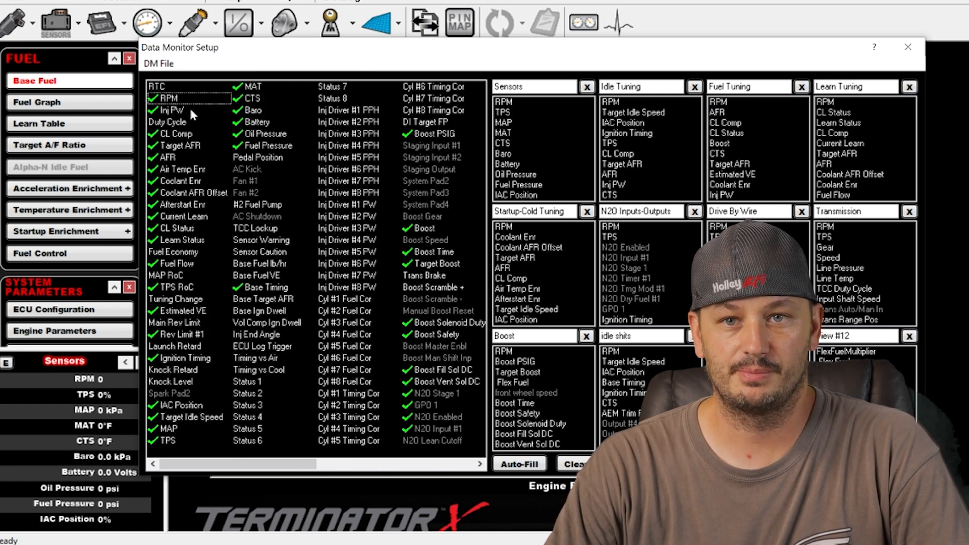
click(167, 110)
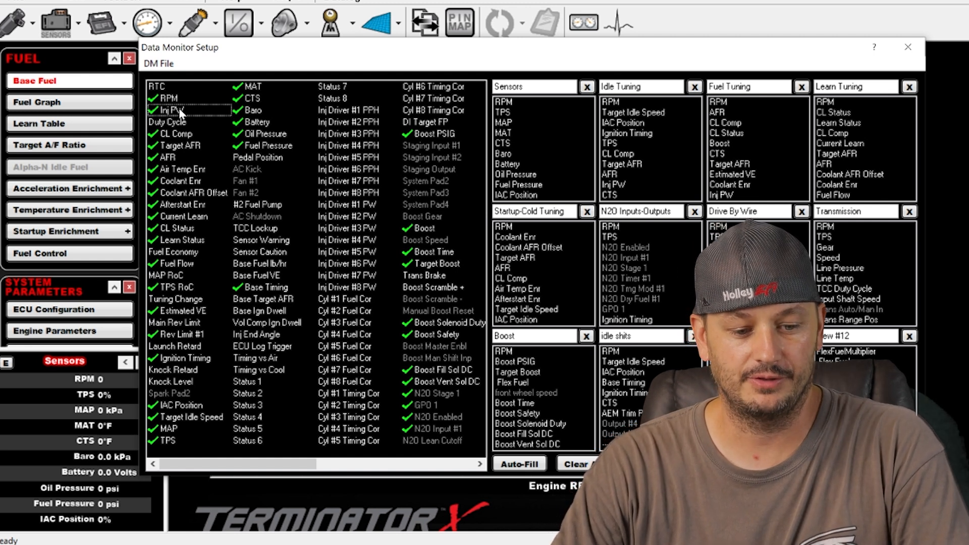
click(168, 123)
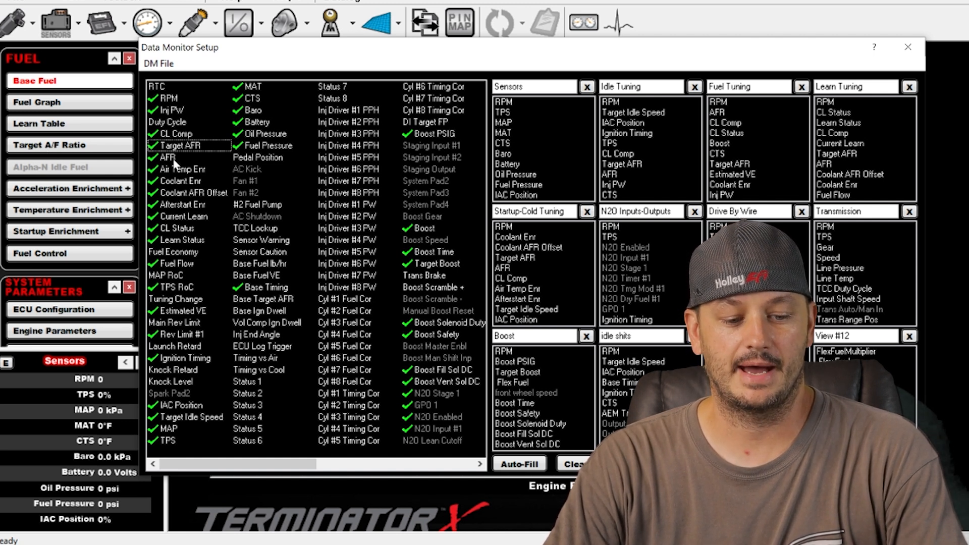
click(166, 157)
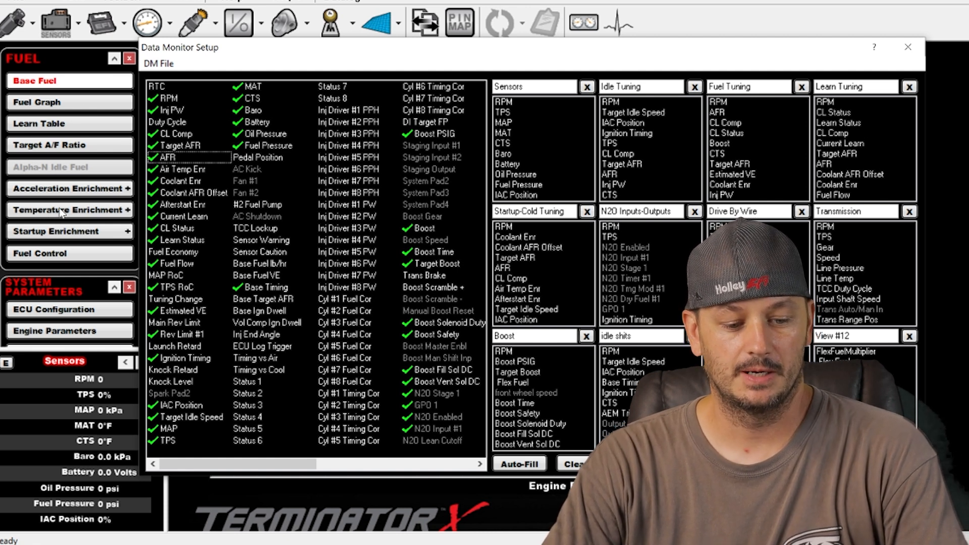
mouse_move(203, 180)
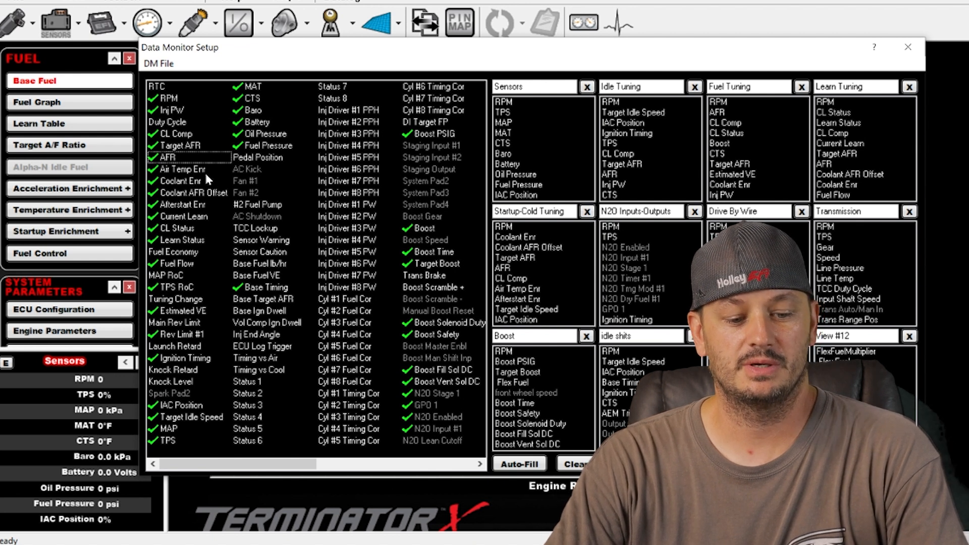
mouse_move(186, 204)
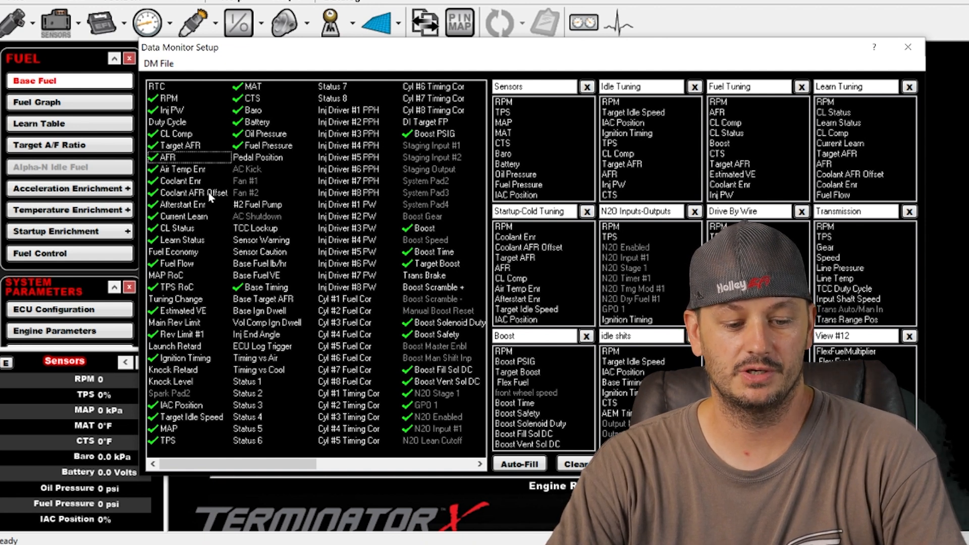
click(183, 205)
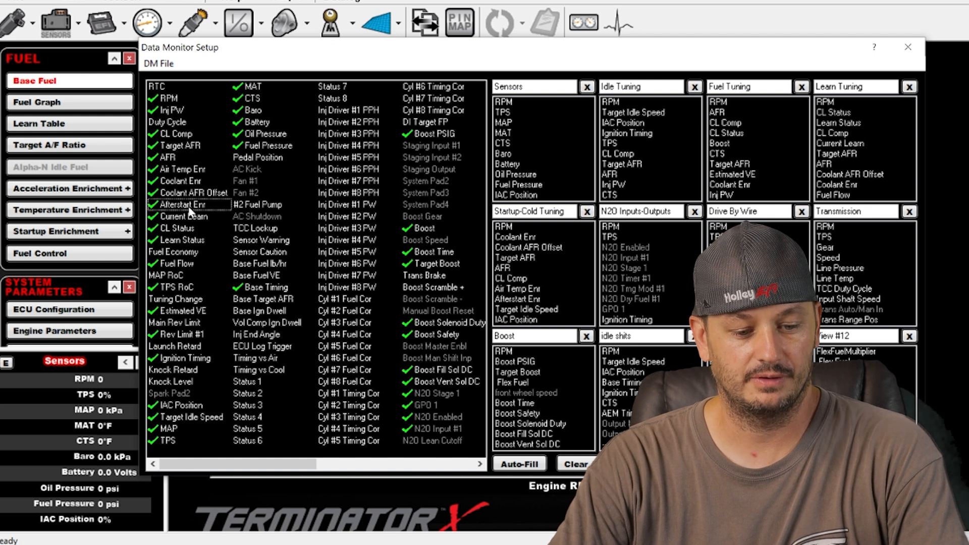
mouse_move(180, 213)
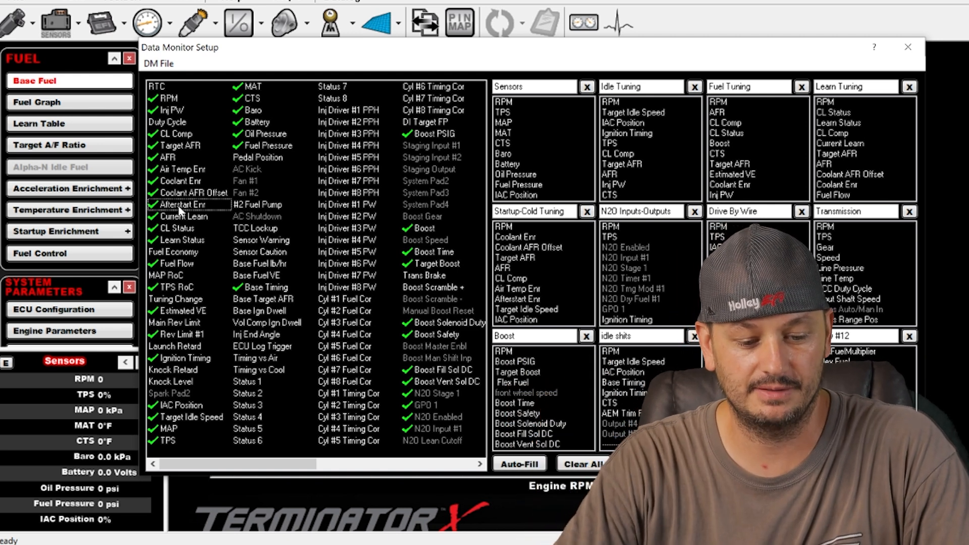
click(189, 216)
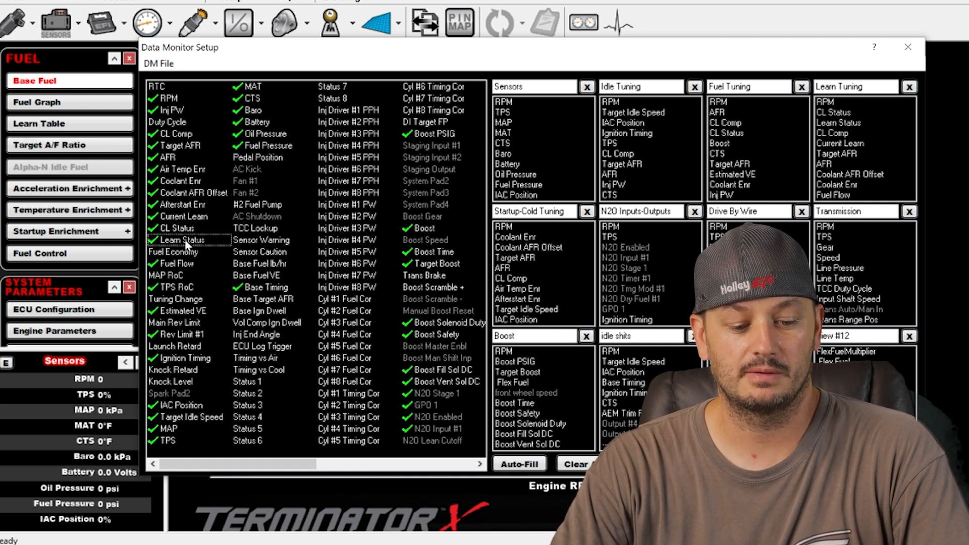
click(174, 251)
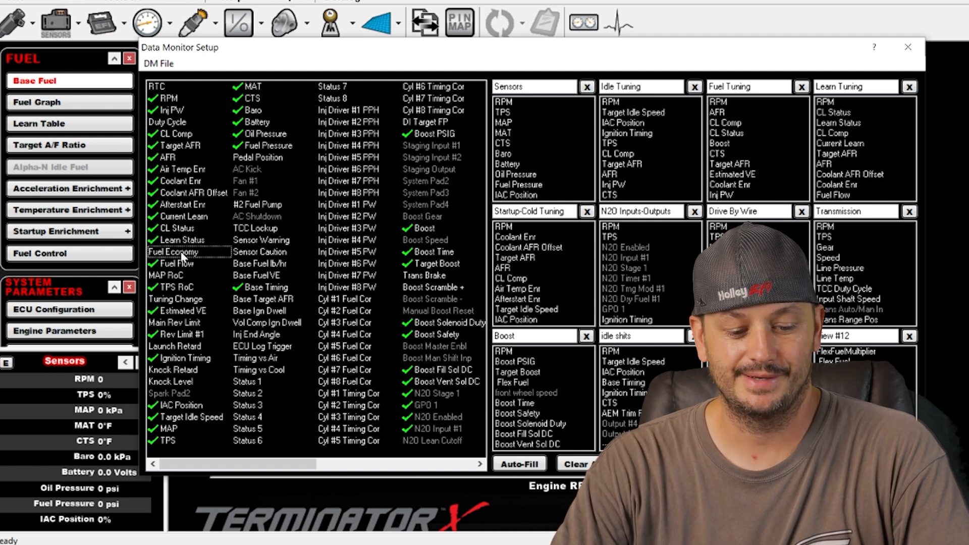
mouse_move(263, 233)
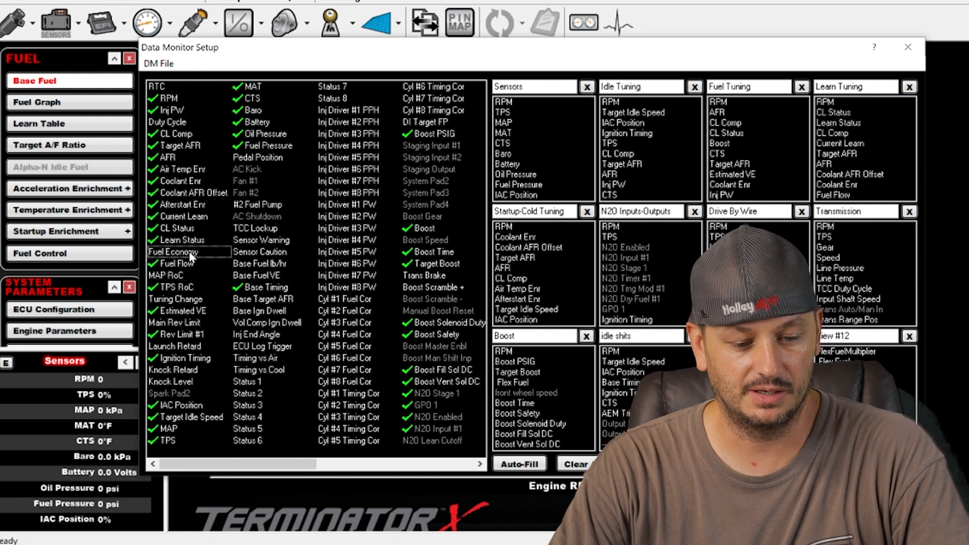
click(175, 264)
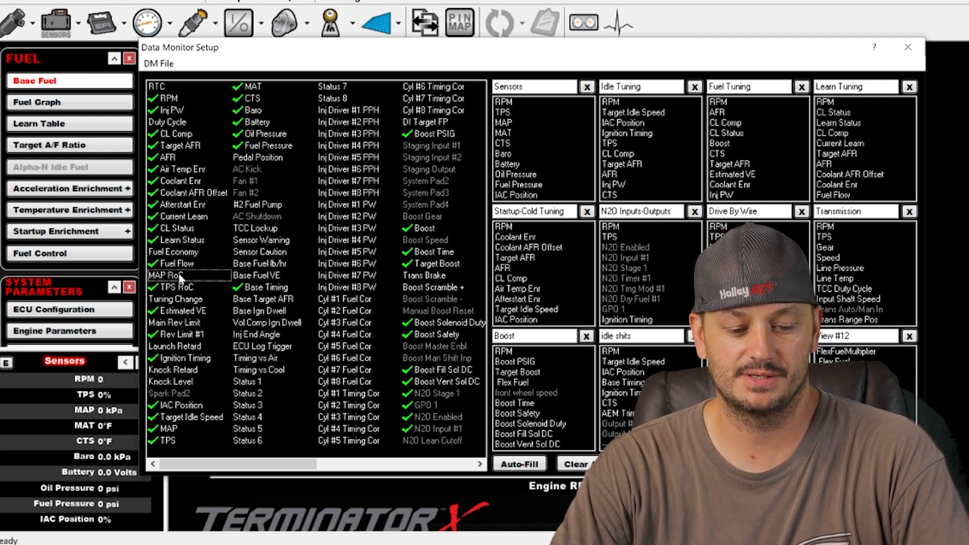
click(176, 287)
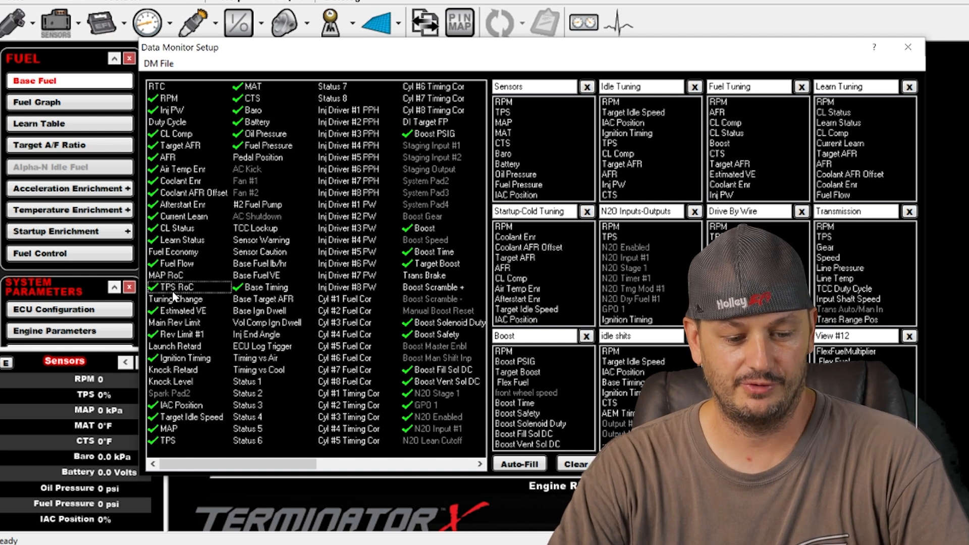
click(175, 299)
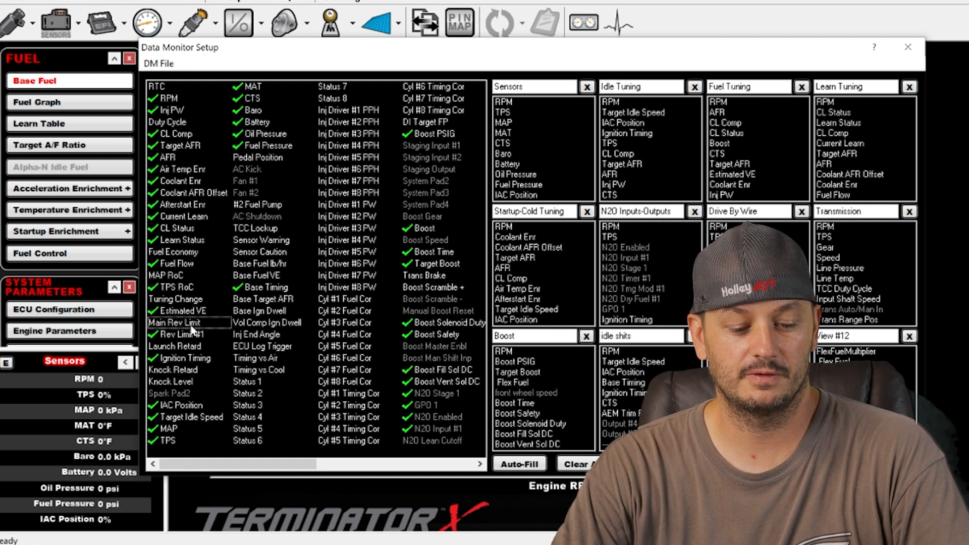
click(180, 334)
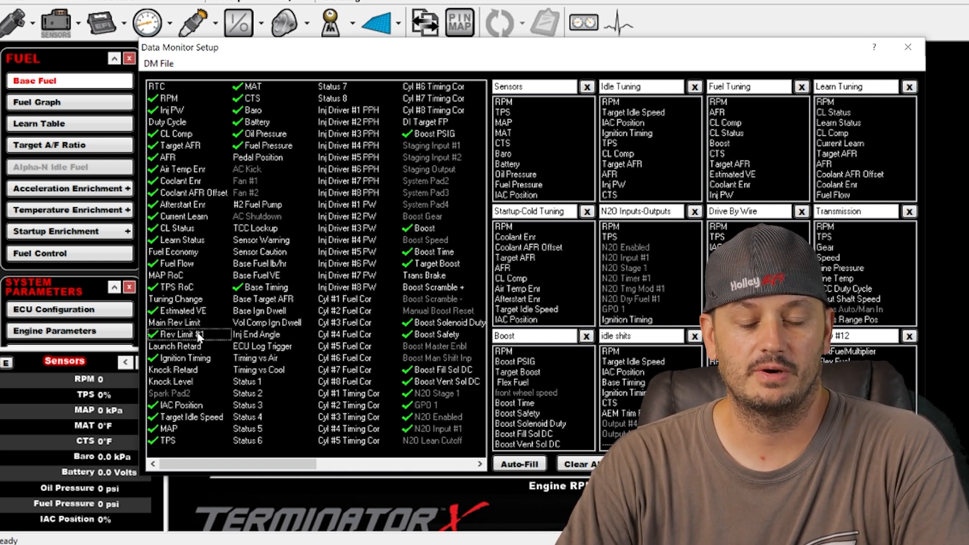
click(176, 346)
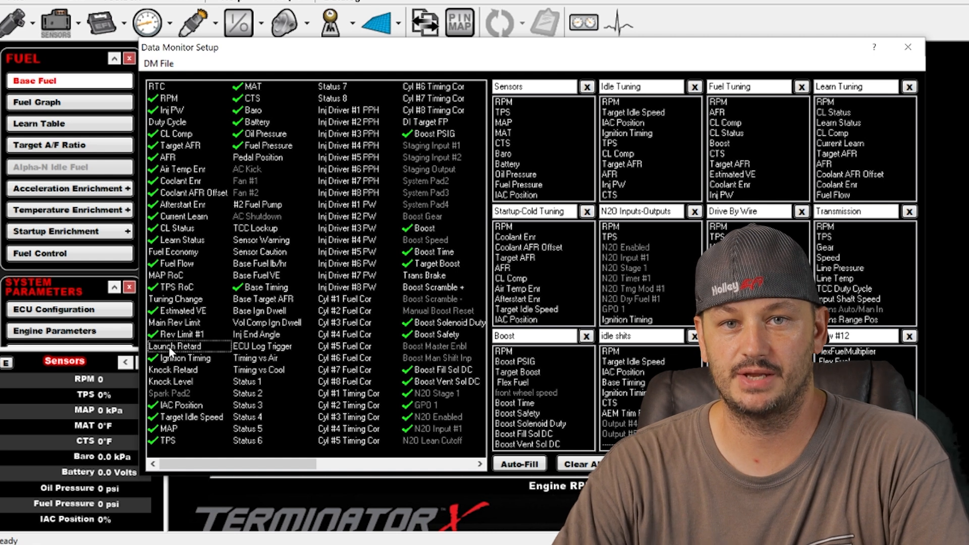
mouse_move(180, 355)
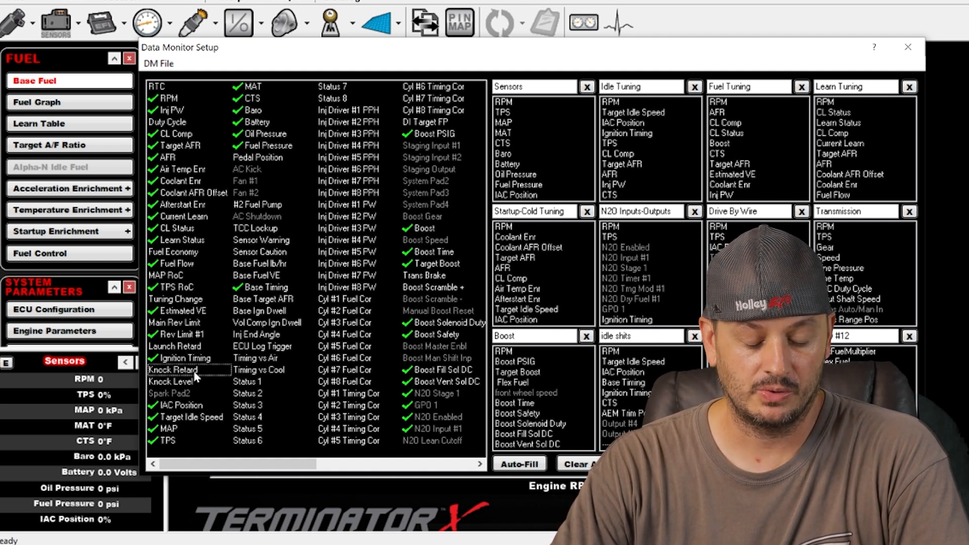
click(173, 382)
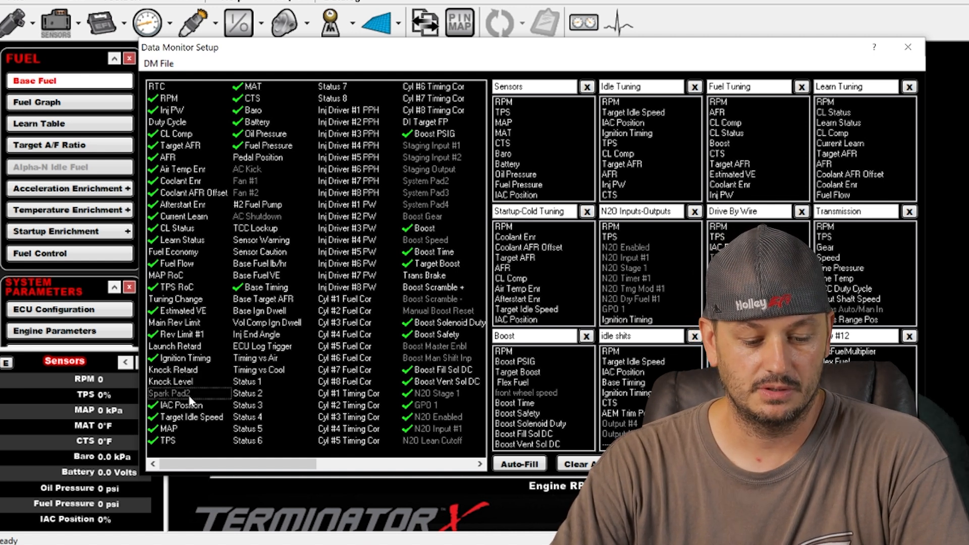
click(181, 404)
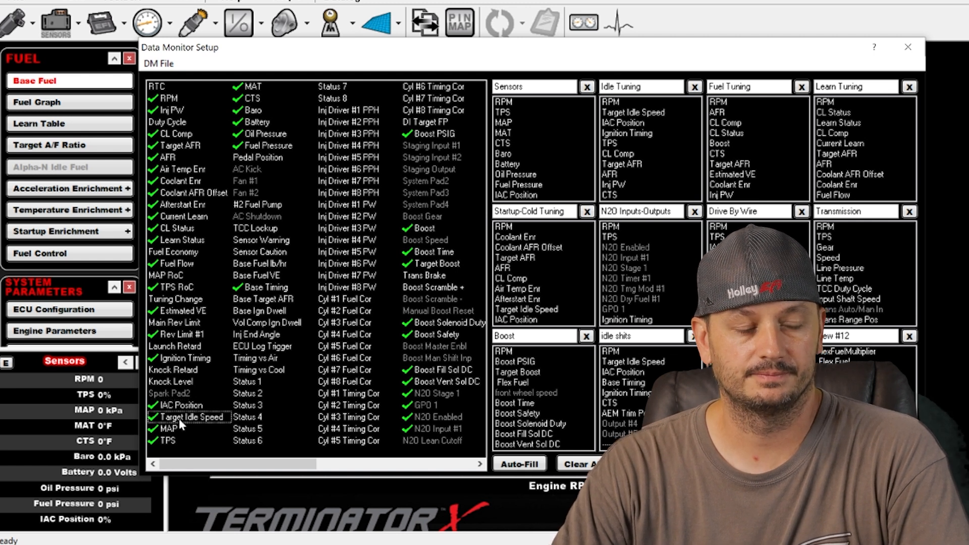
mouse_move(189, 426)
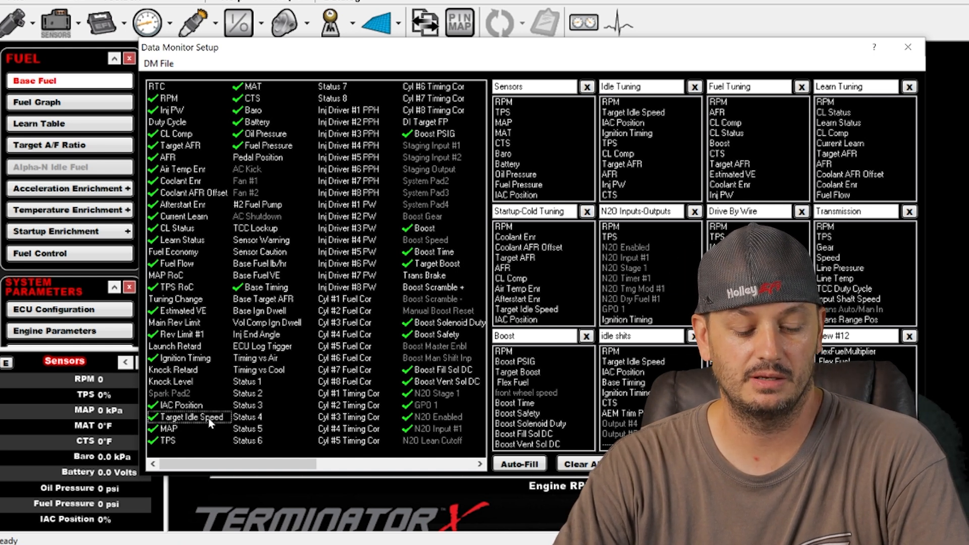
click(166, 428)
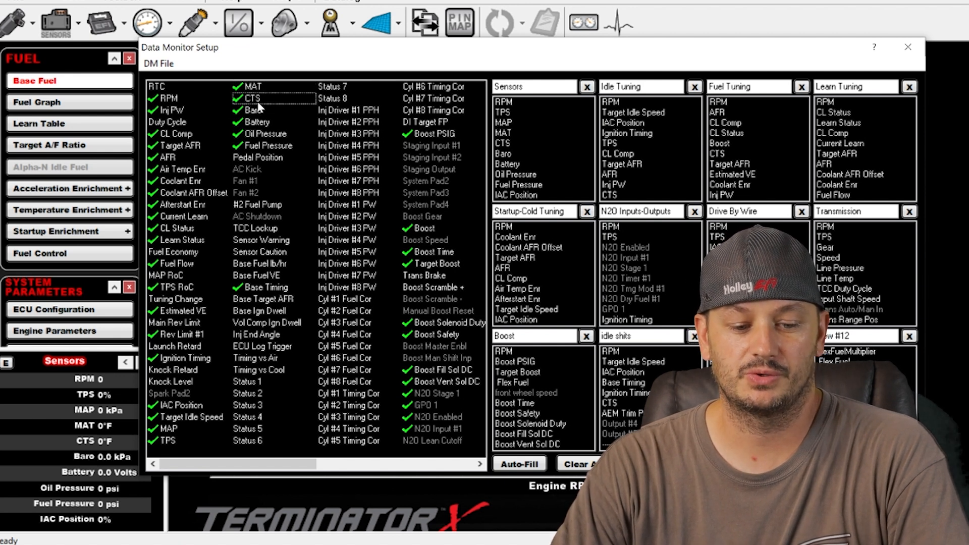
click(253, 110)
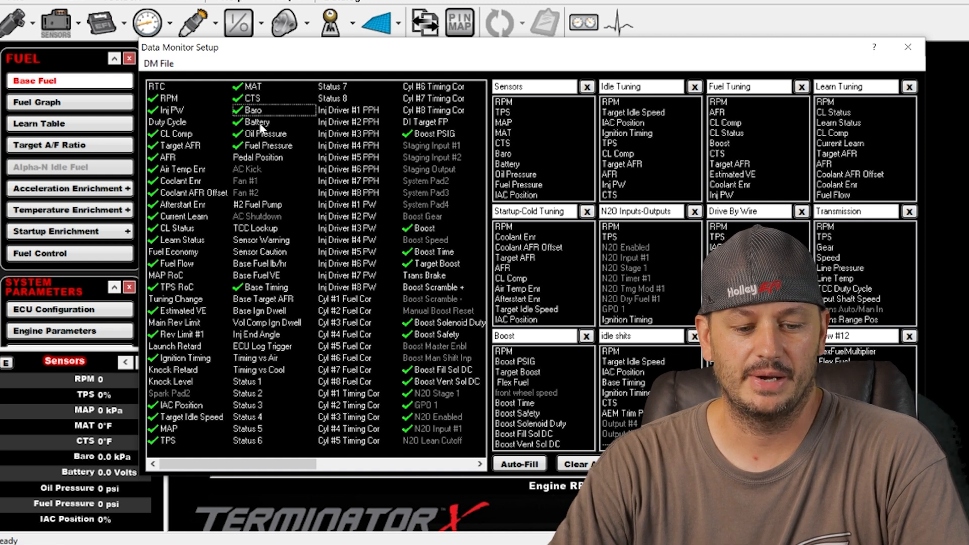
click(255, 123)
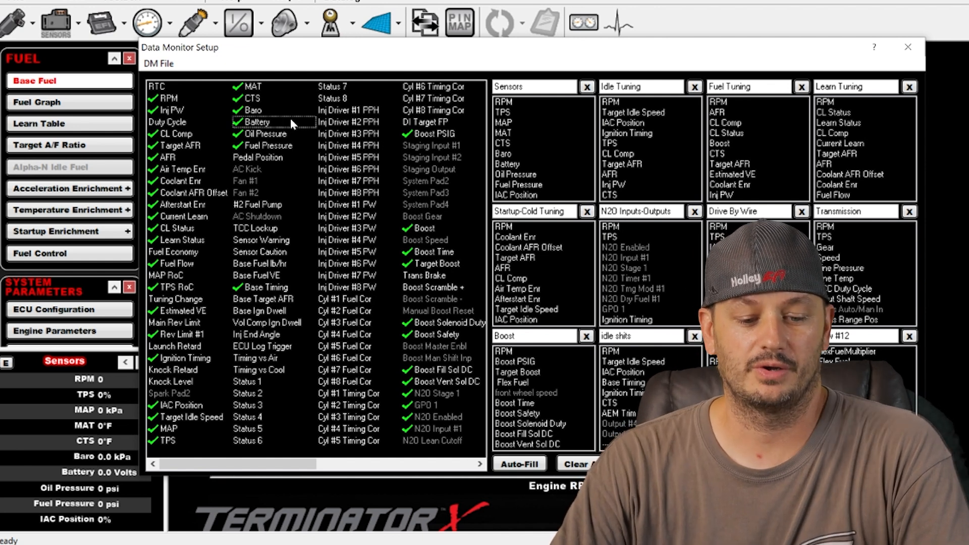
mouse_move(266, 134)
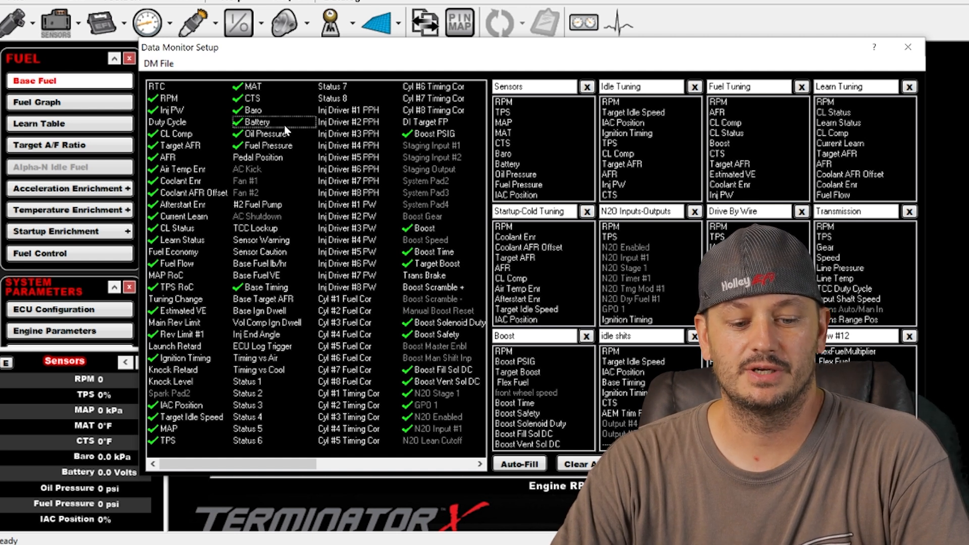
mouse_move(297, 131)
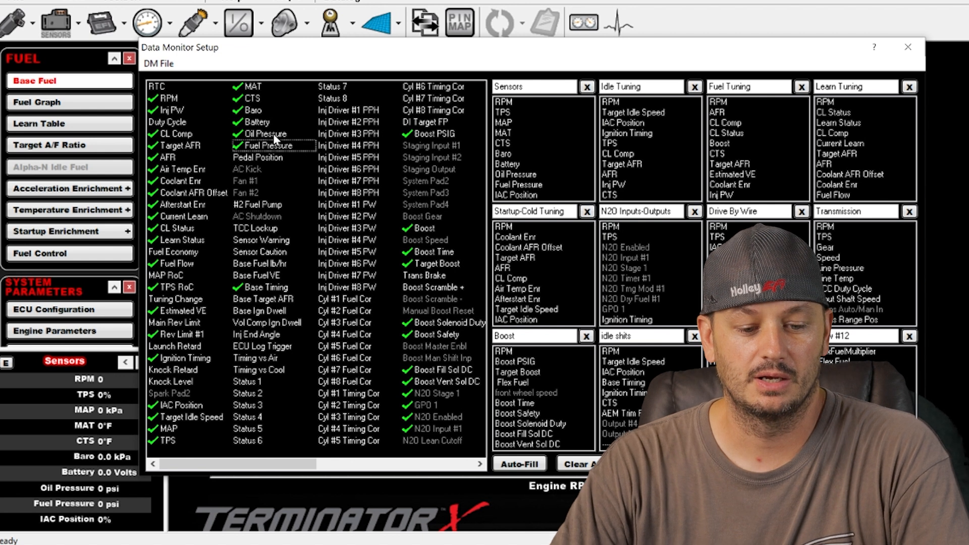
mouse_move(279, 143)
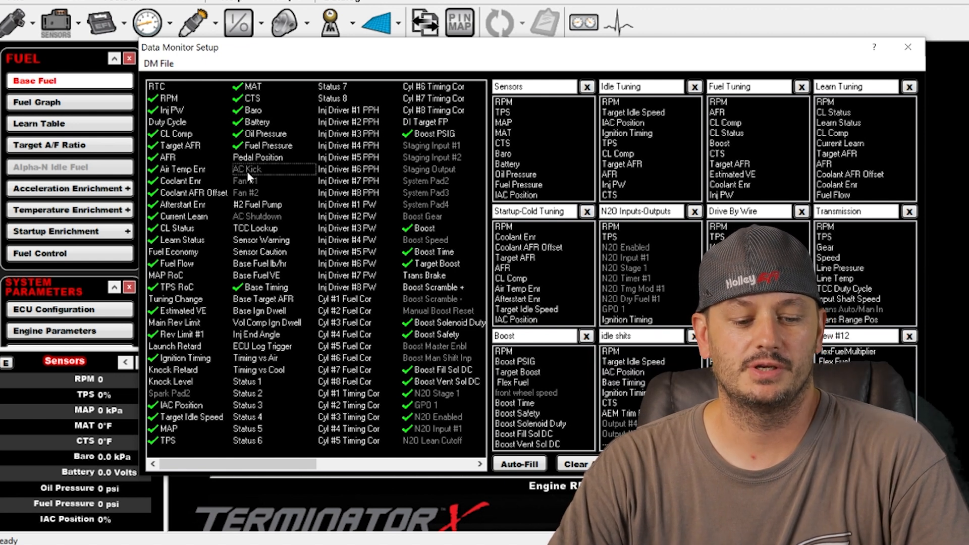
mouse_move(260, 177)
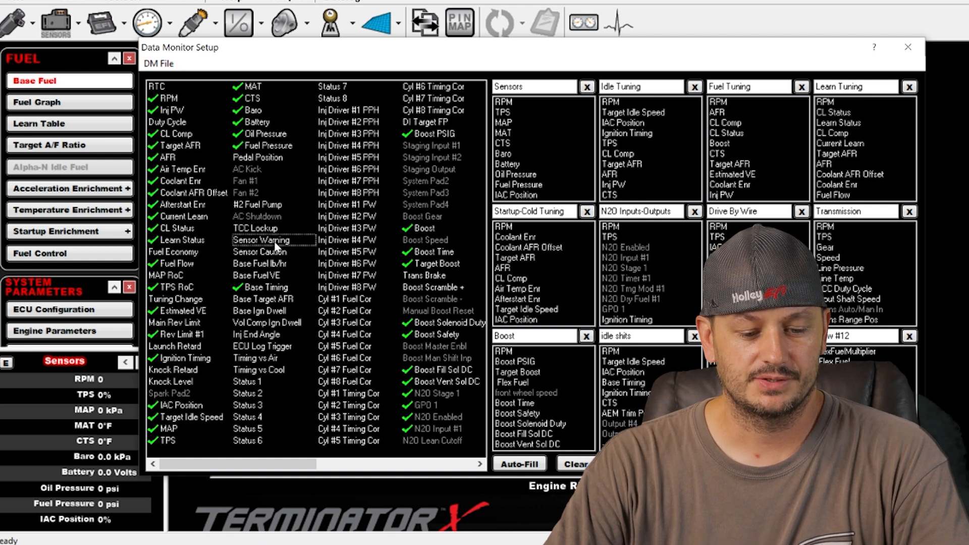
click(260, 251)
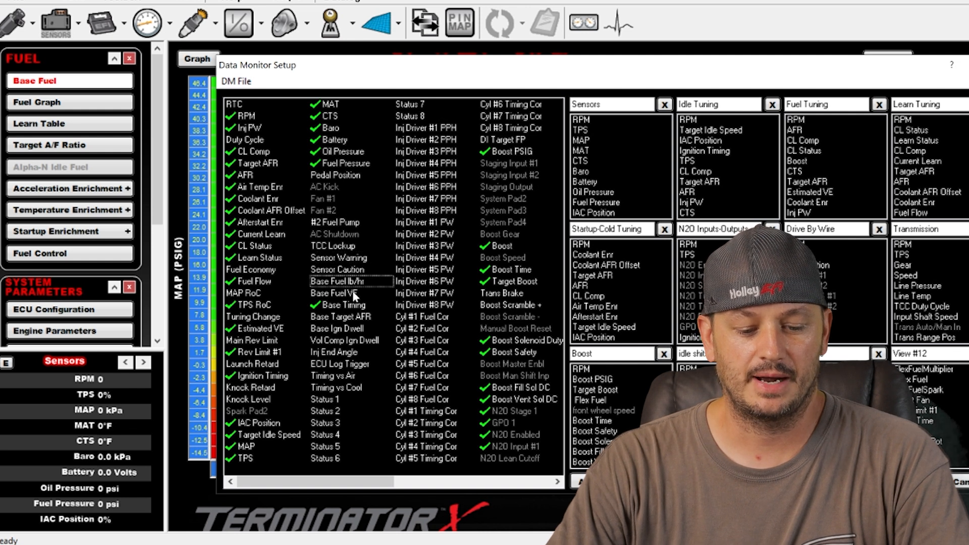
click(350, 292)
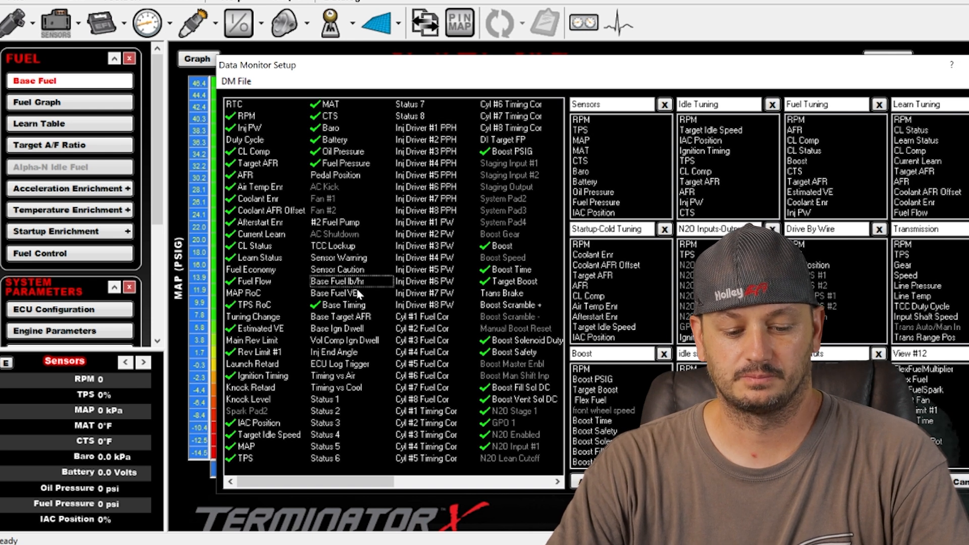
mouse_move(349, 296)
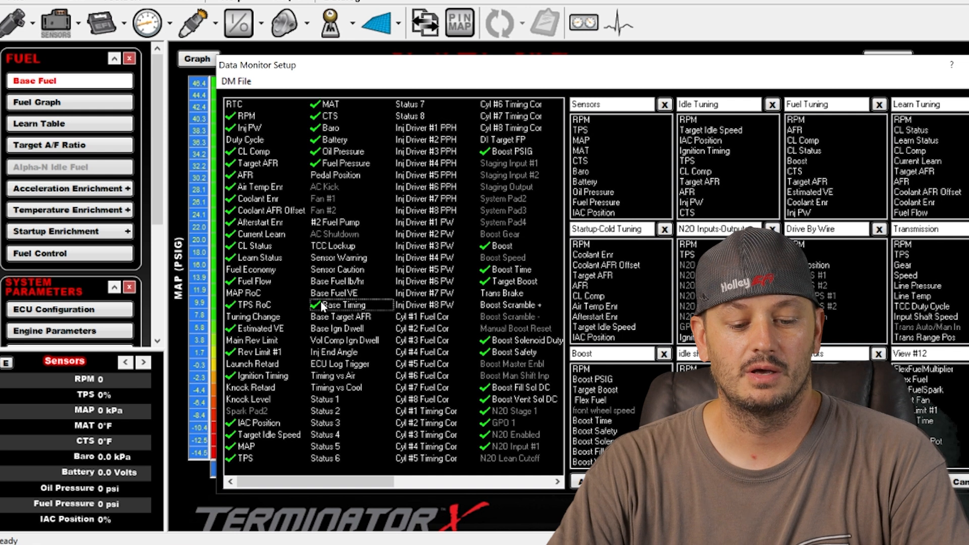
mouse_move(326, 310)
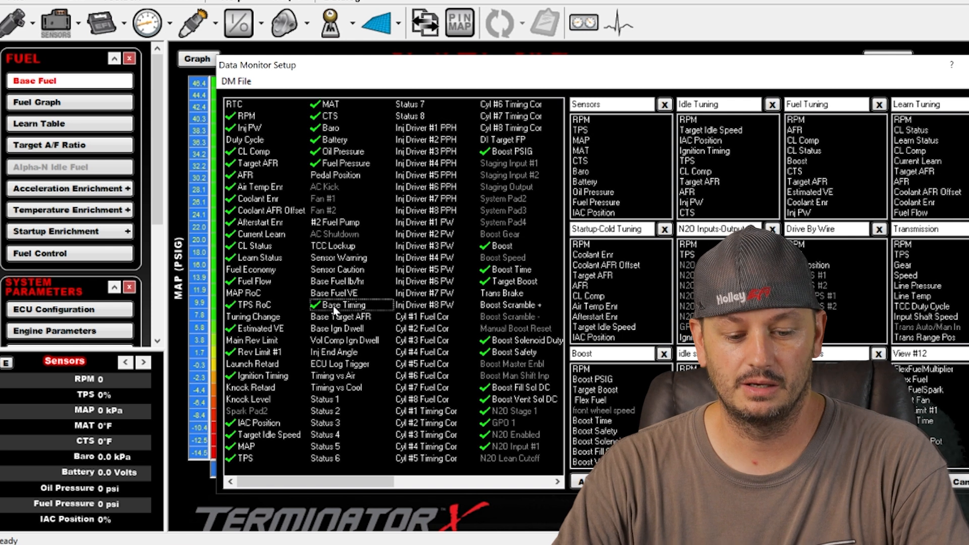
click(341, 316)
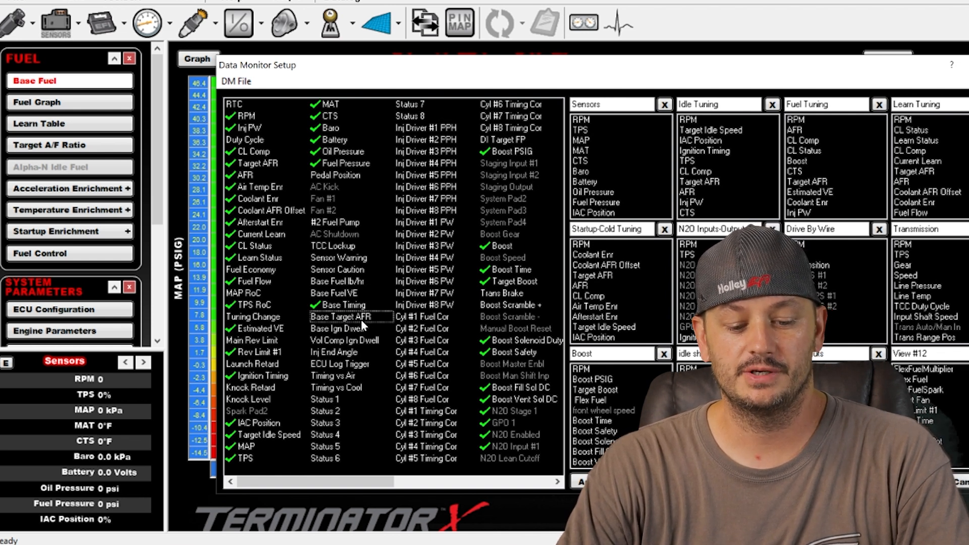
click(335, 328)
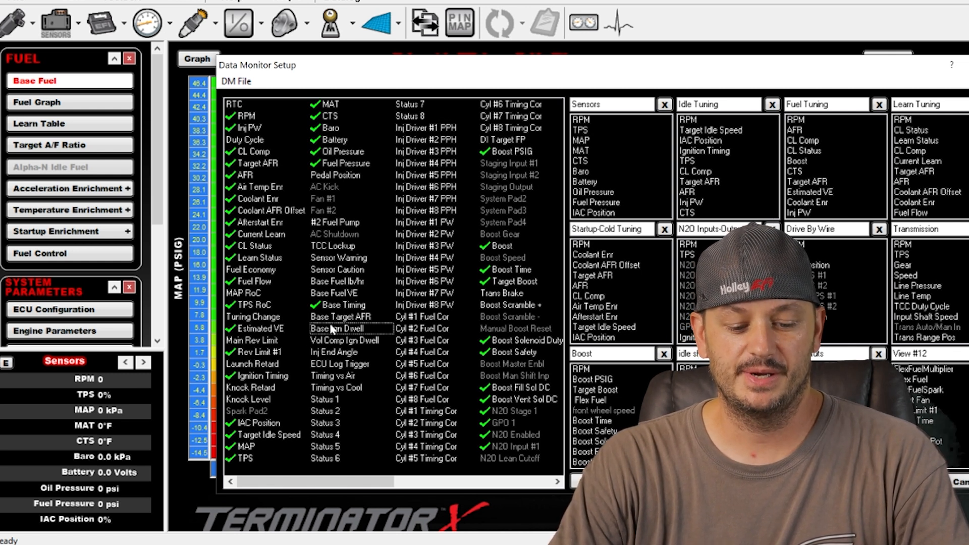
click(346, 340)
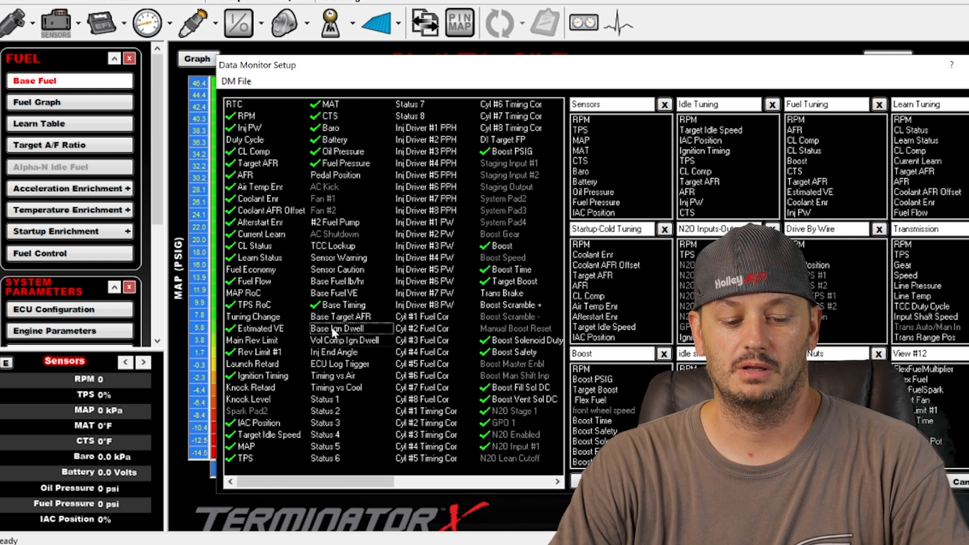
click(351, 340)
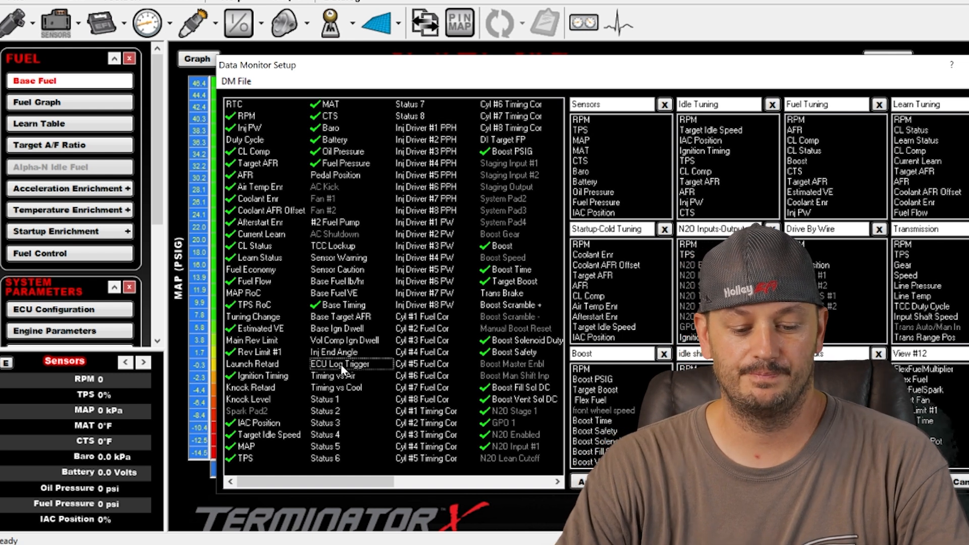
click(335, 375)
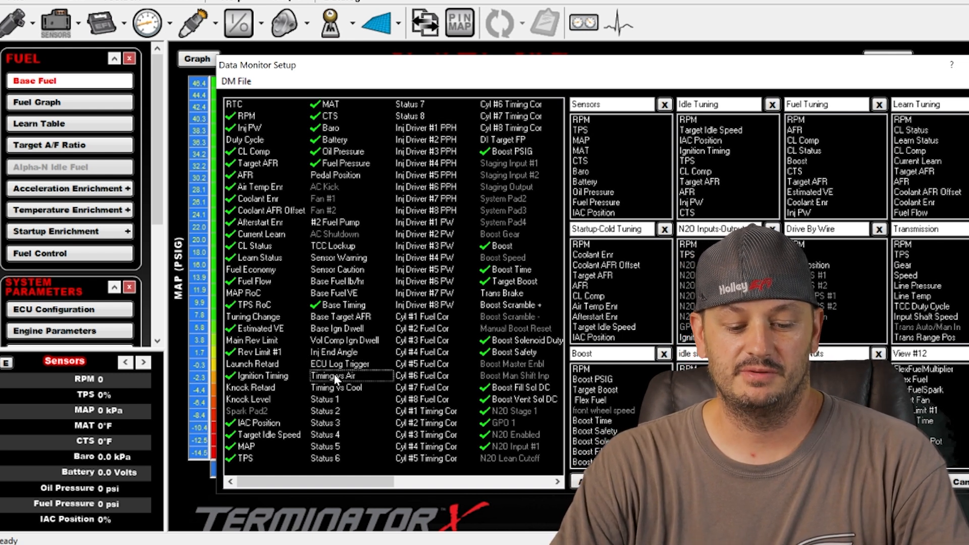
click(335, 387)
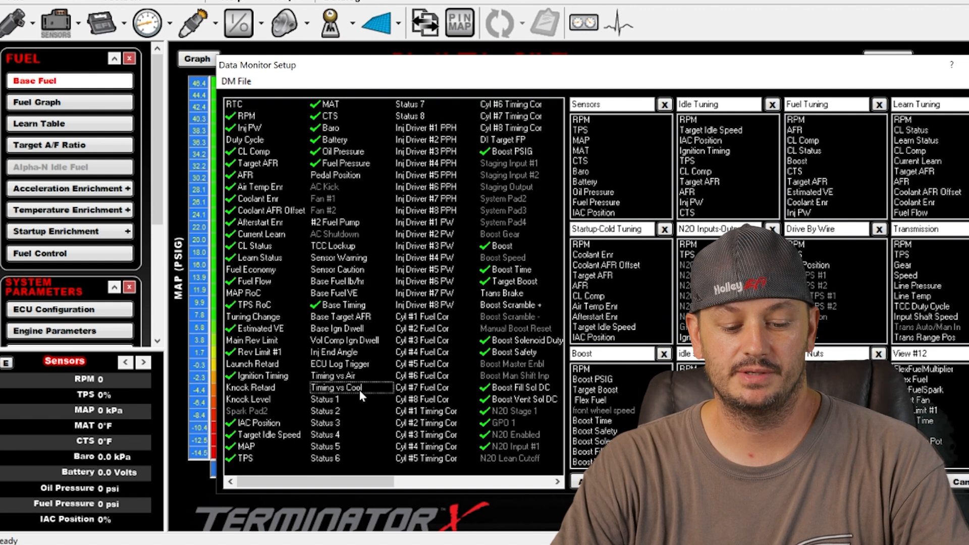
mouse_move(337, 390)
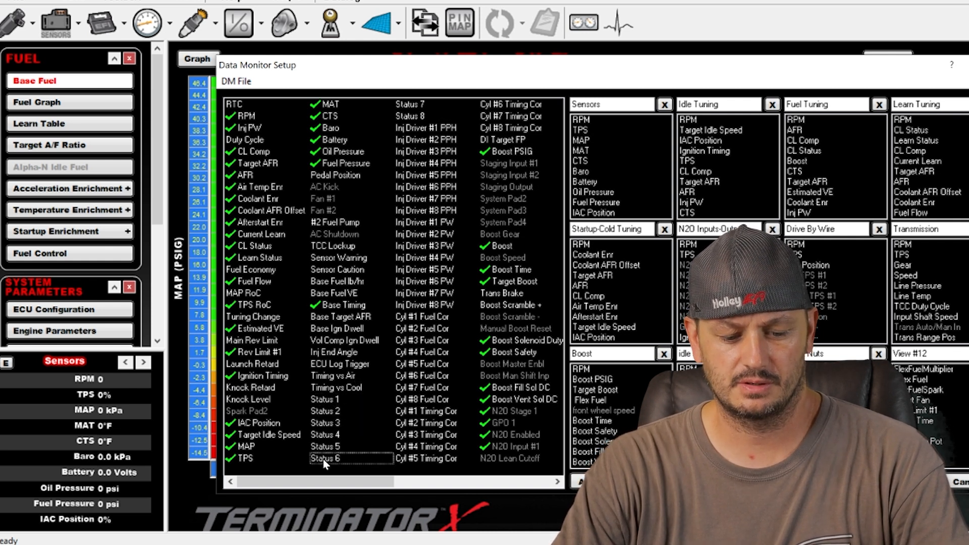
mouse_move(414, 114)
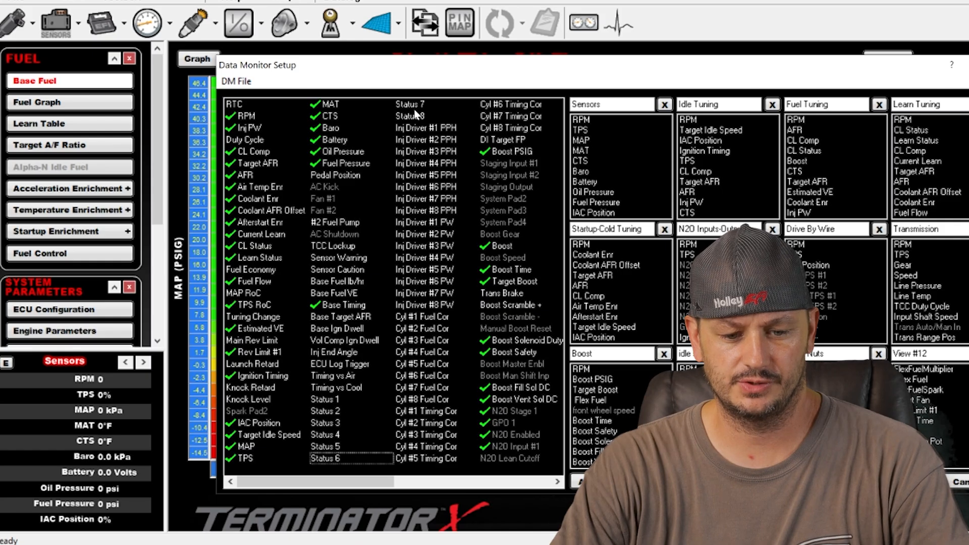
click(411, 115)
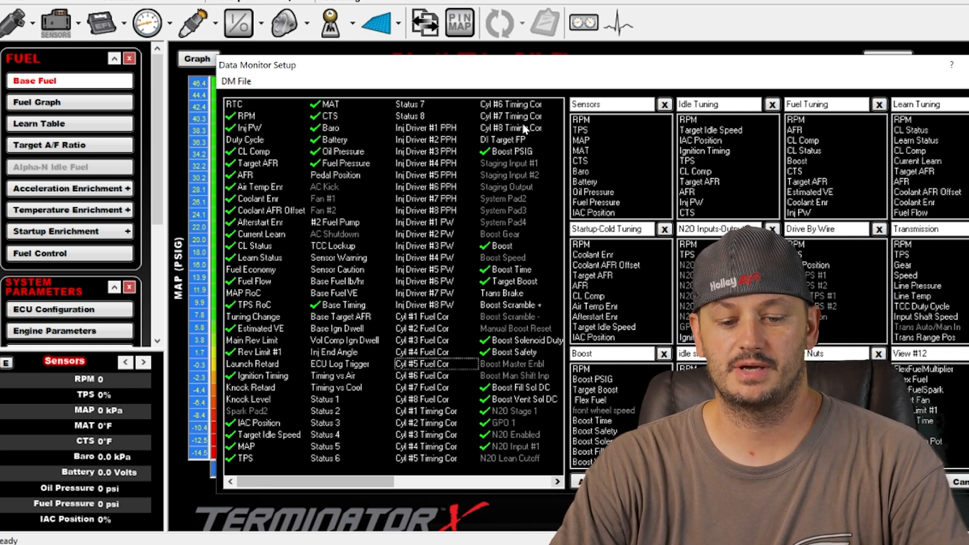
scroll(down, 3)
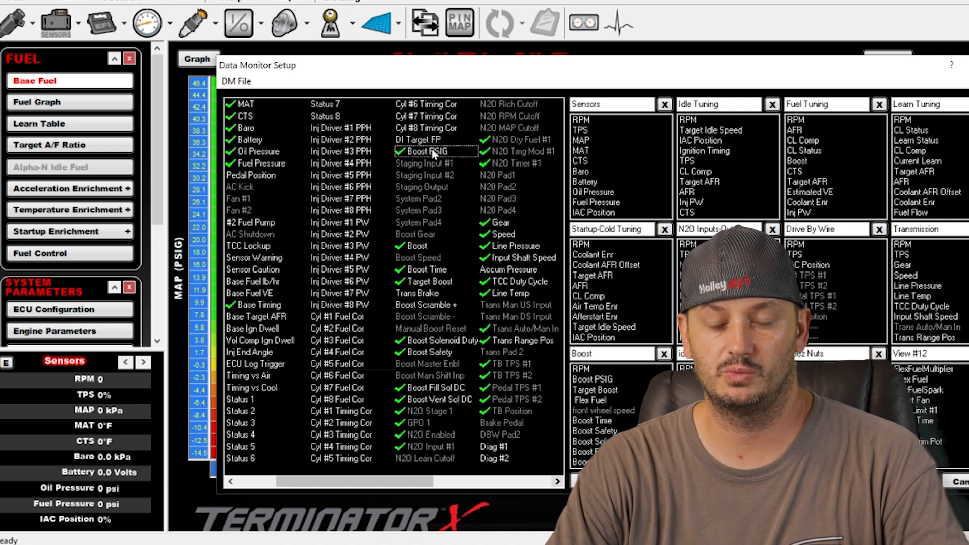
mouse_move(426, 154)
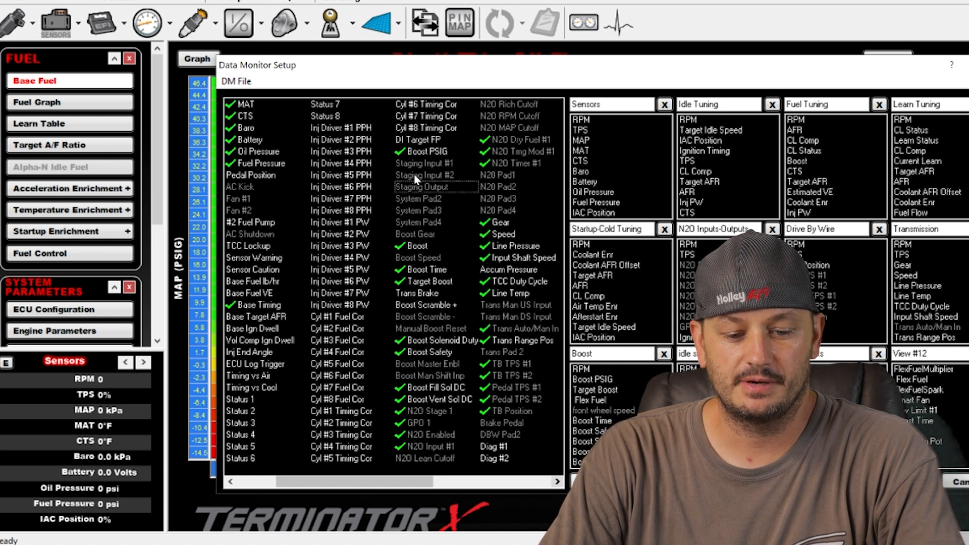
mouse_move(419, 223)
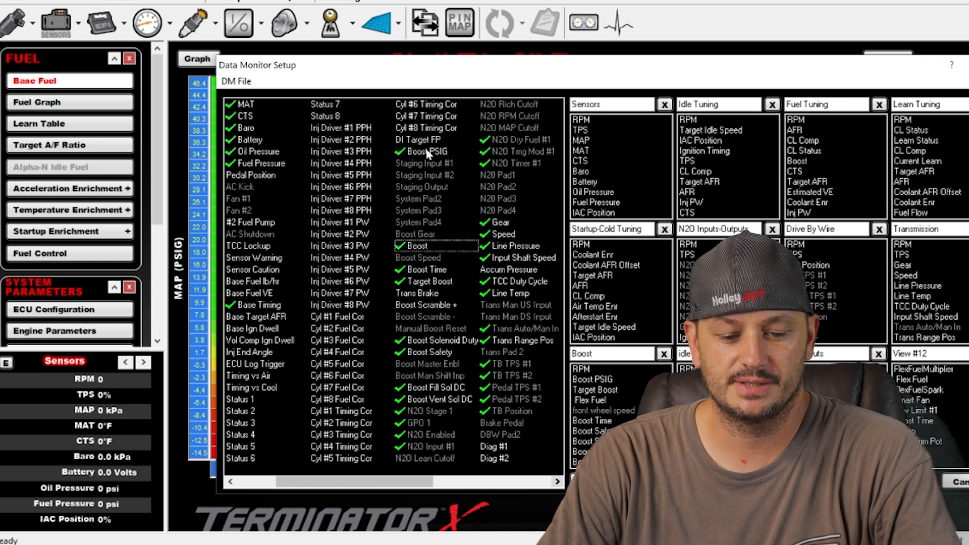
mouse_move(420, 240)
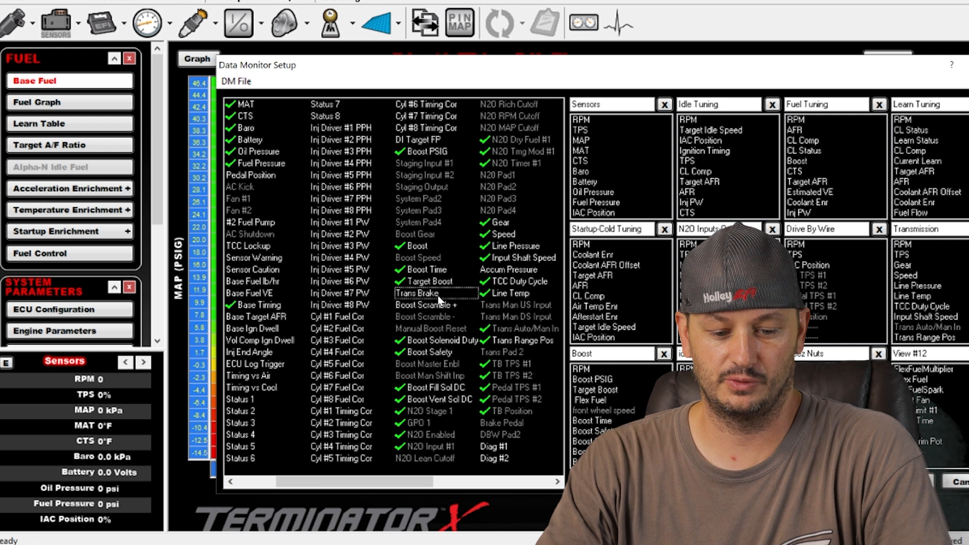
- Review the FlexFuel and AT Gear entries and enable logging of N20 Stage 1
click(426, 305)
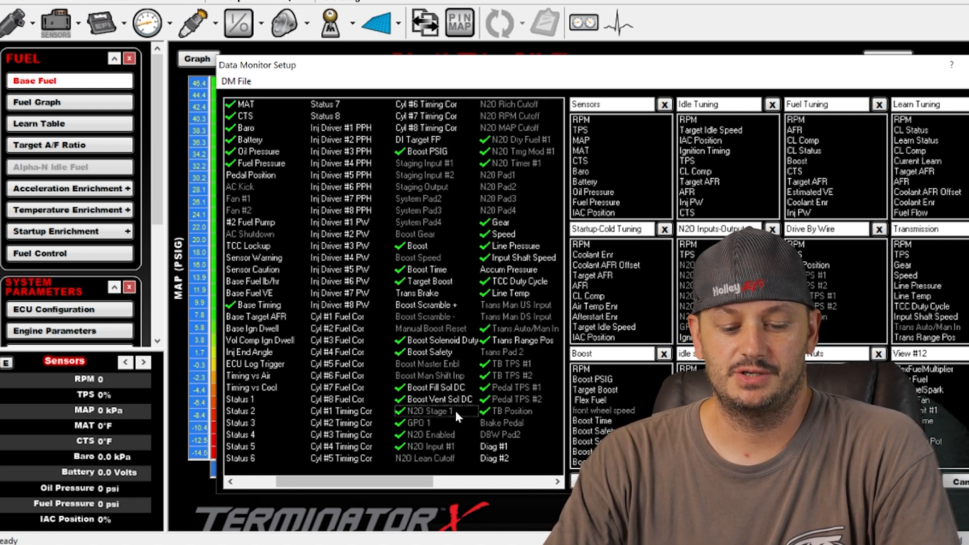
click(417, 423)
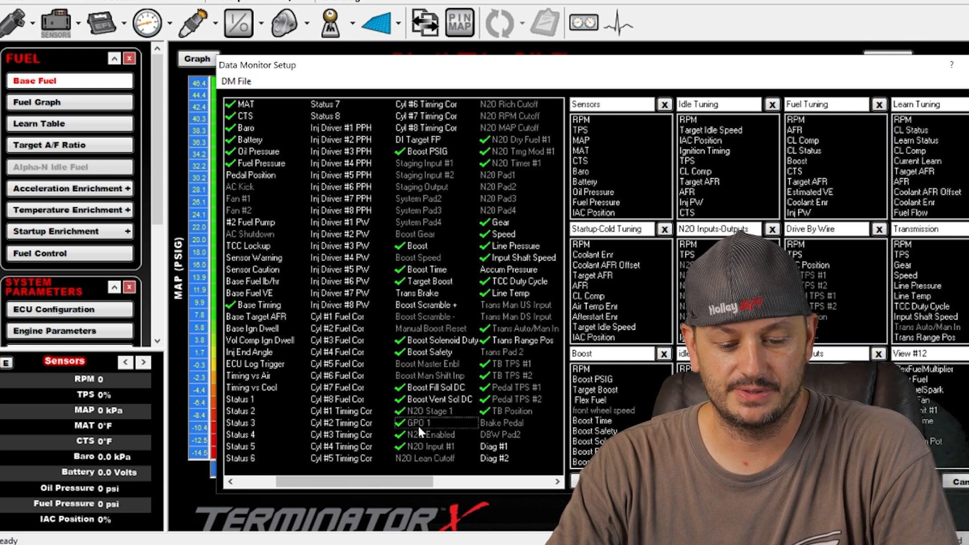
mouse_move(430, 420)
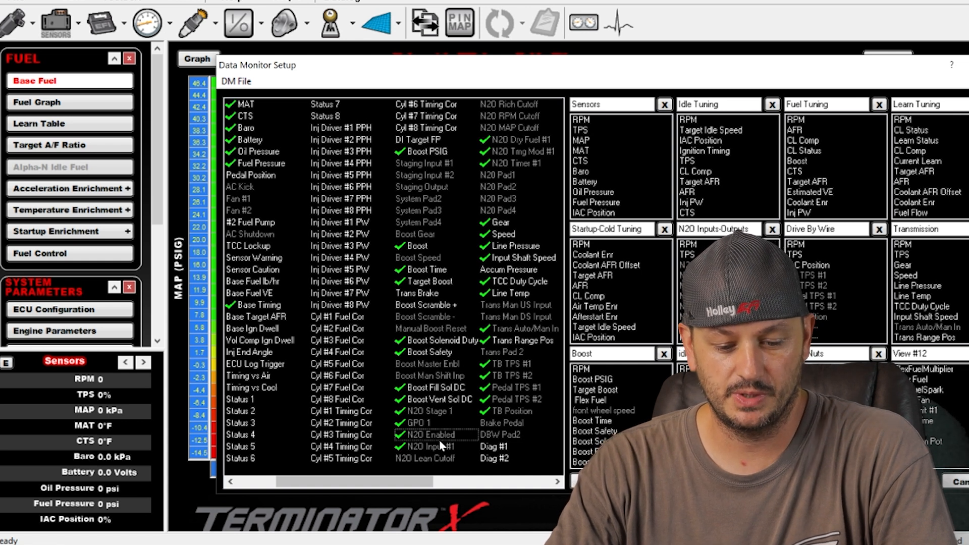
click(426, 446)
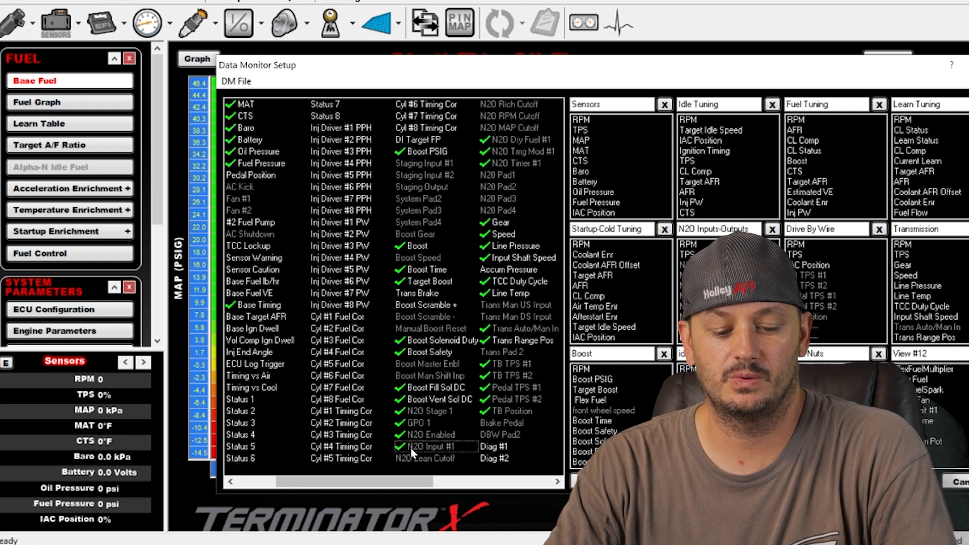
click(428, 435)
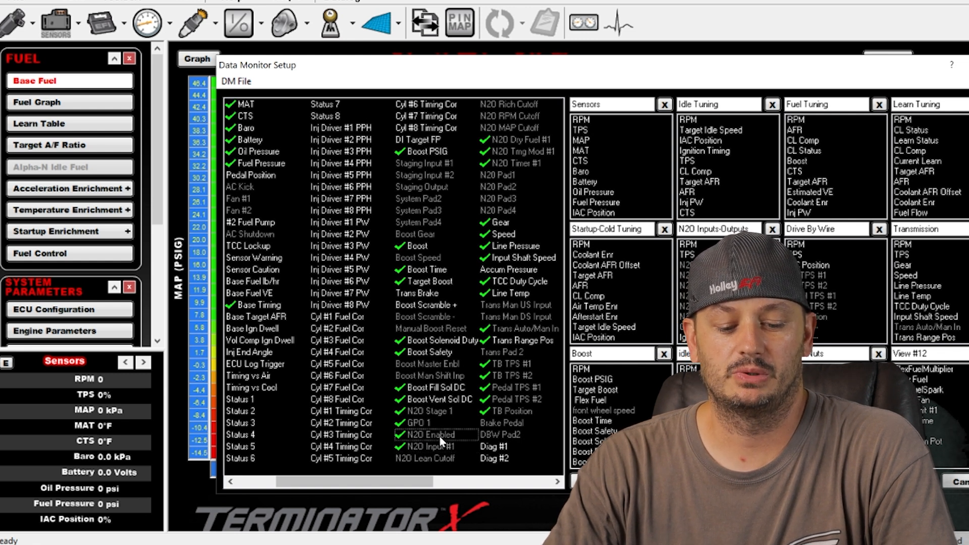
click(426, 447)
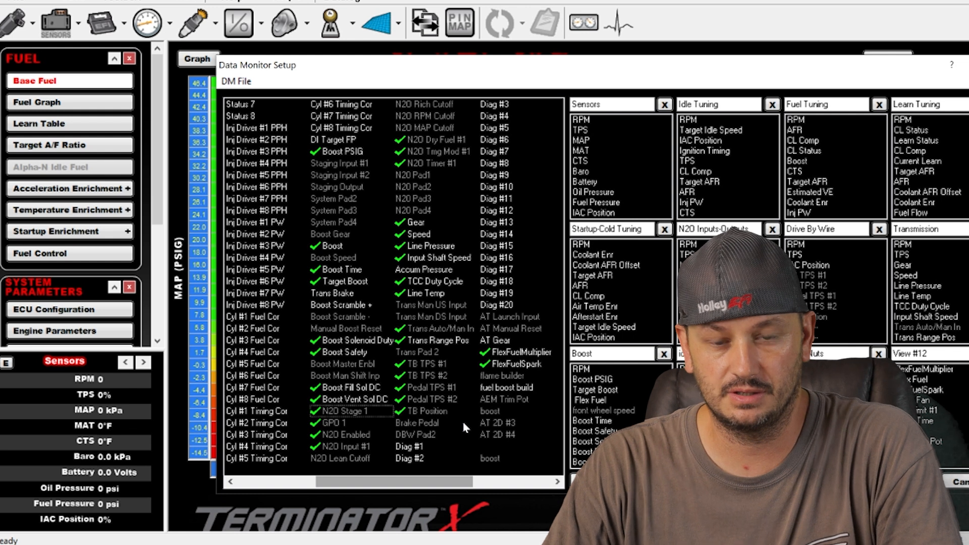
click(339, 459)
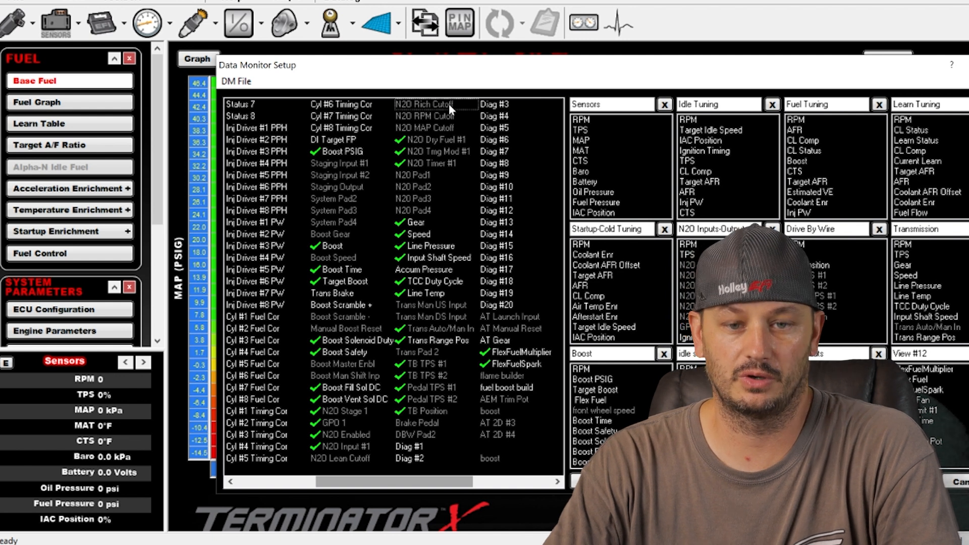
mouse_move(437, 111)
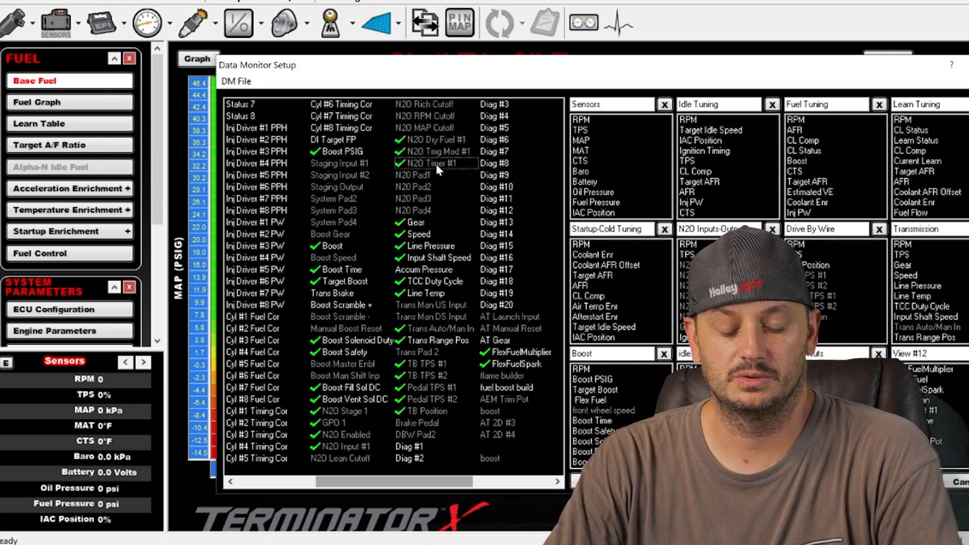
mouse_move(461, 166)
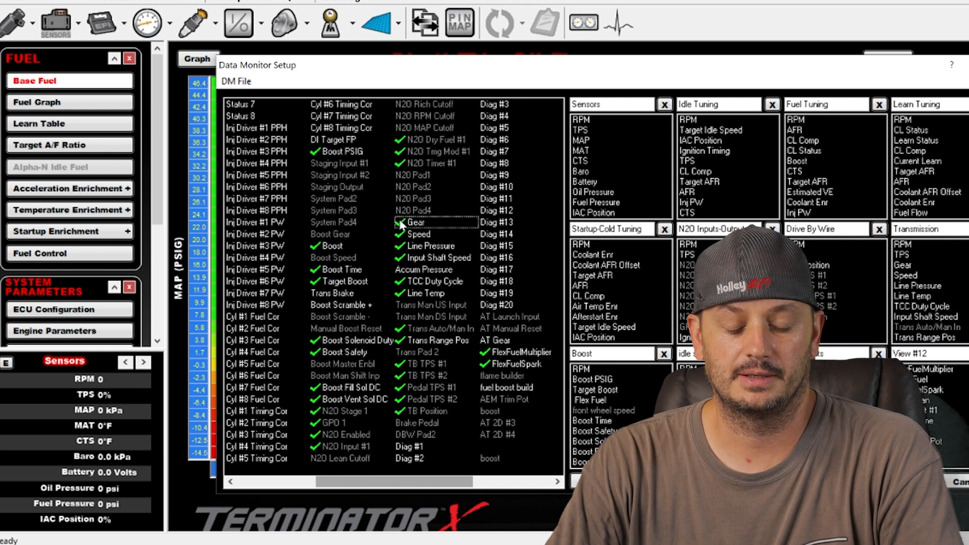
mouse_move(417, 222)
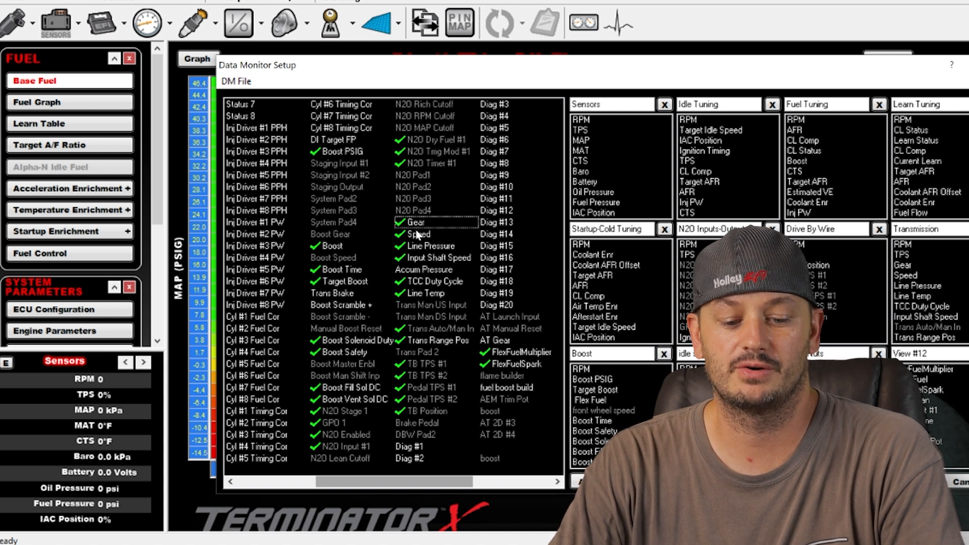
click(419, 234)
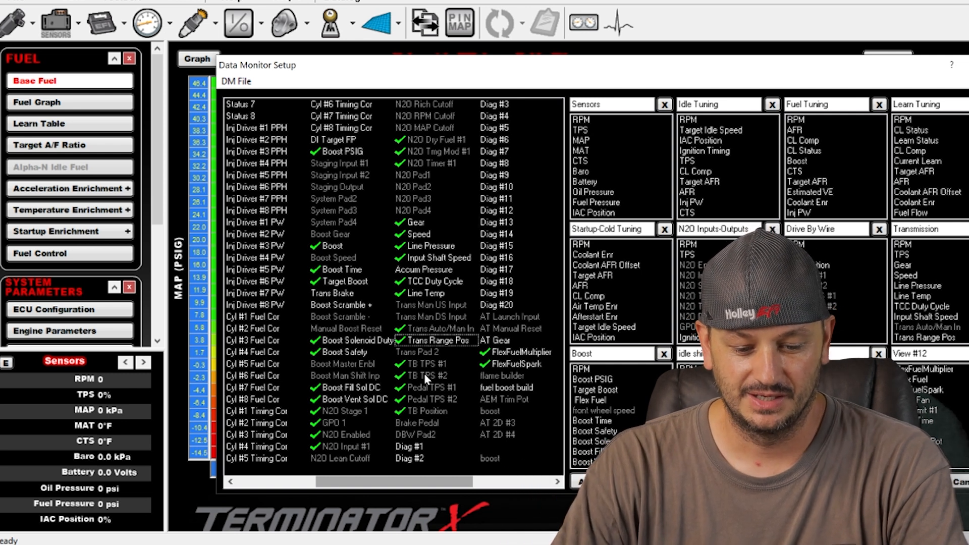
- Scroll the checklist past the Diag entries until the custom inputs and outputs appear
click(418, 352)
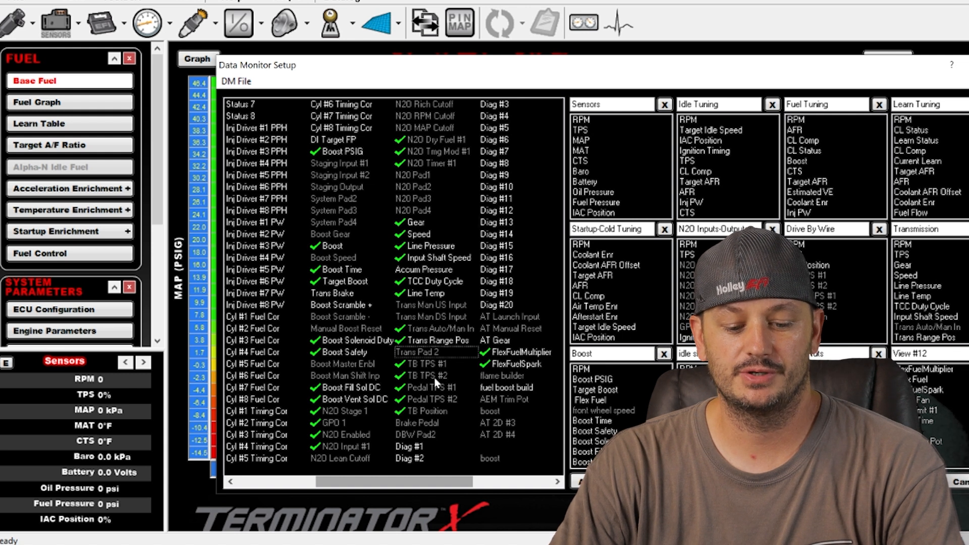
mouse_move(431, 371)
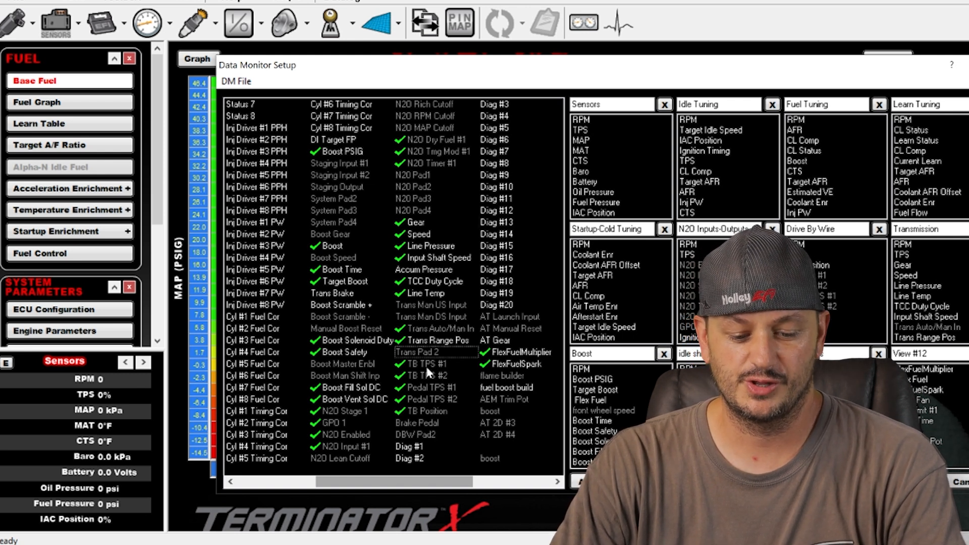
mouse_move(414, 377)
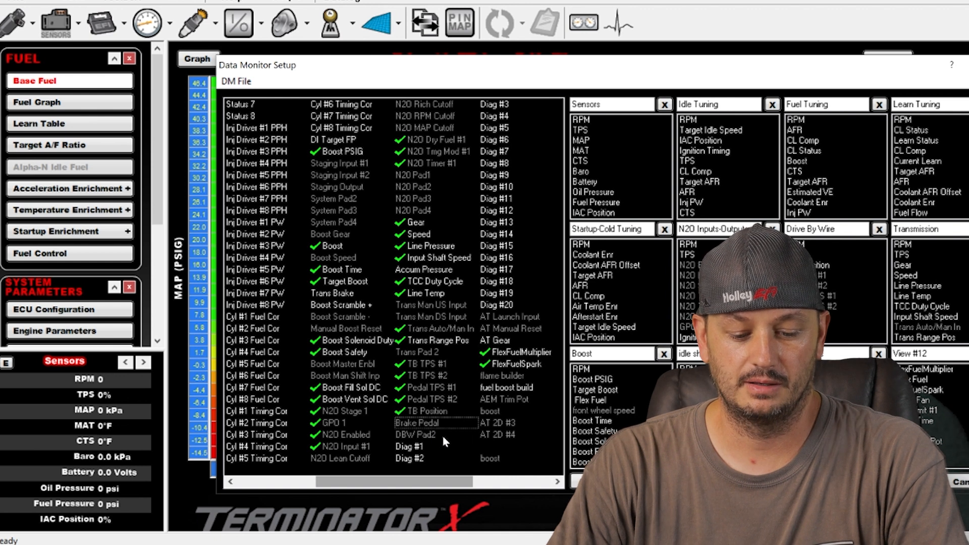
click(416, 435)
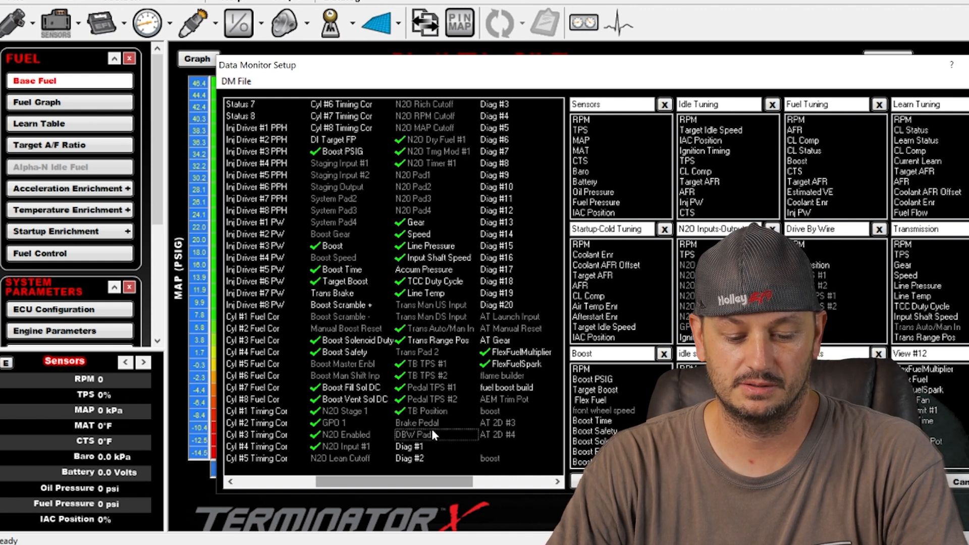
click(409, 459)
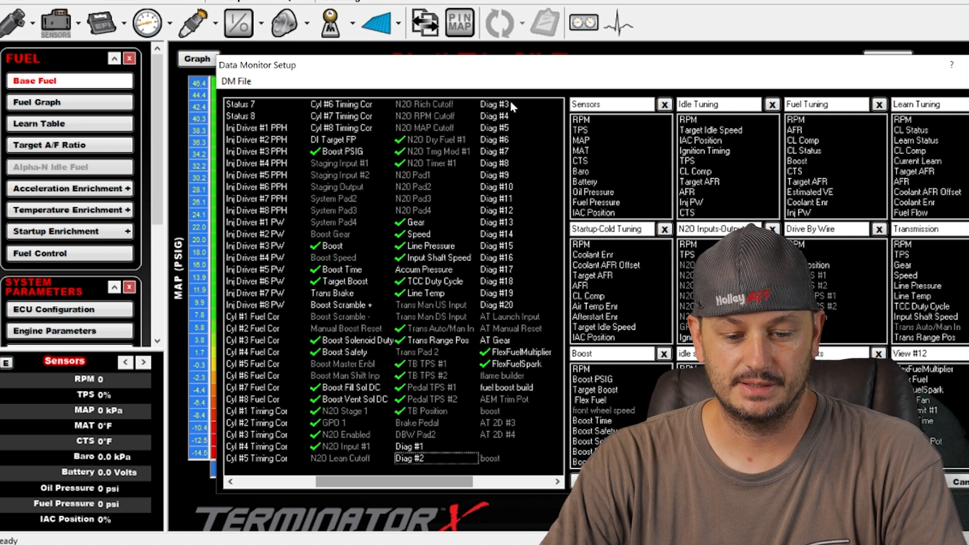
mouse_move(501, 233)
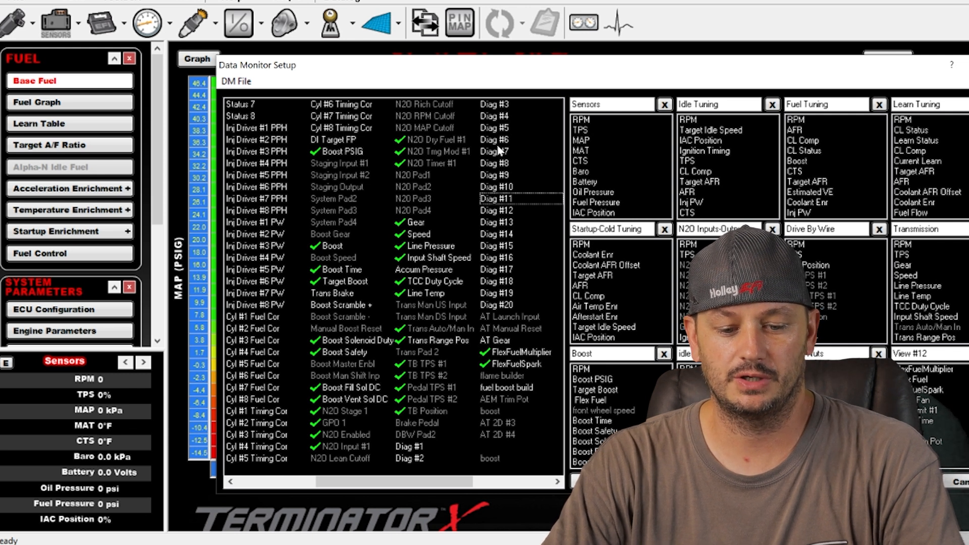
mouse_move(497, 92)
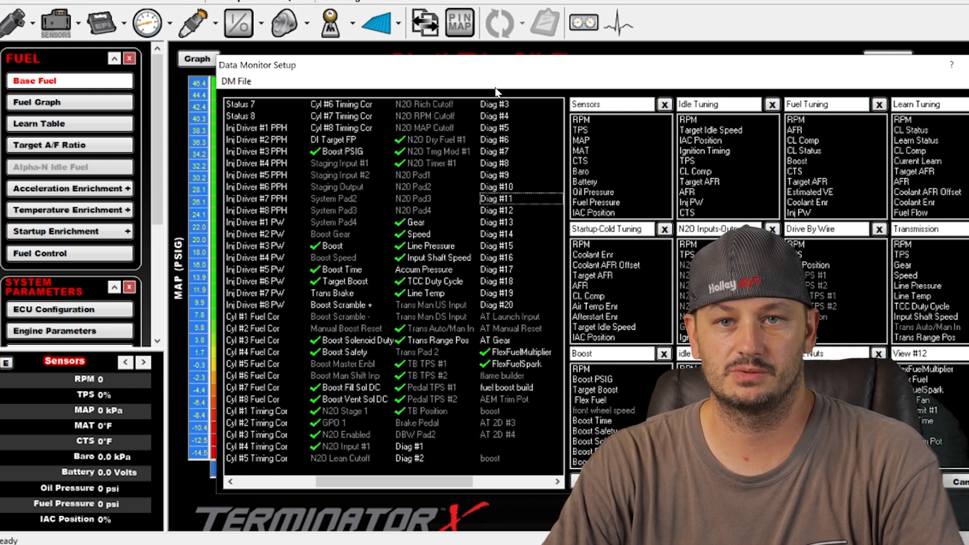
mouse_move(543, 291)
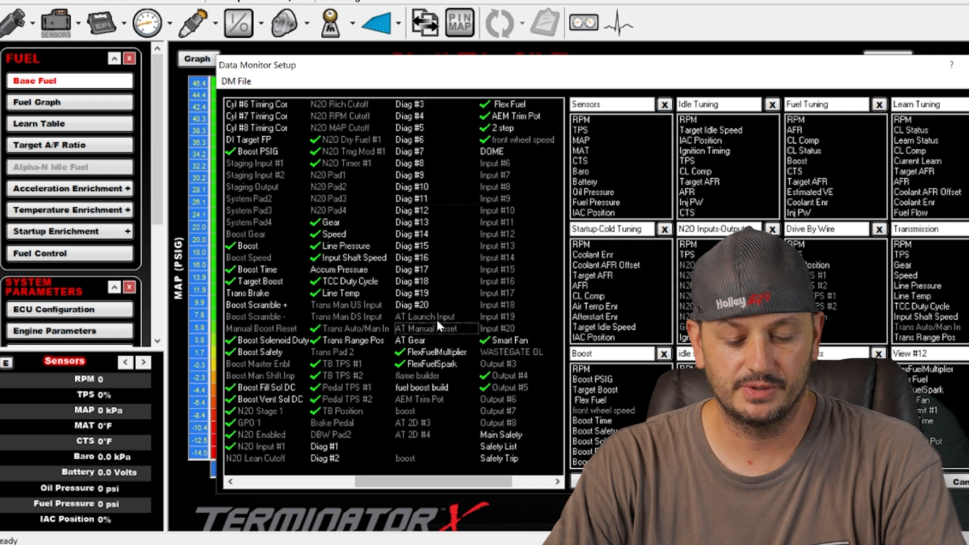
mouse_move(415, 340)
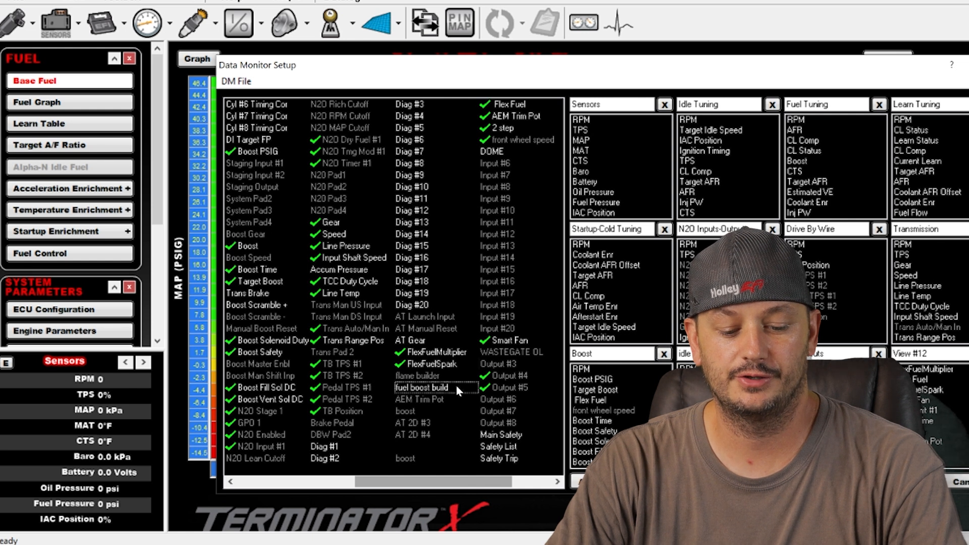
- Scroll further right to show the last custom outputs such as boost launch and anti-lag
click(420, 400)
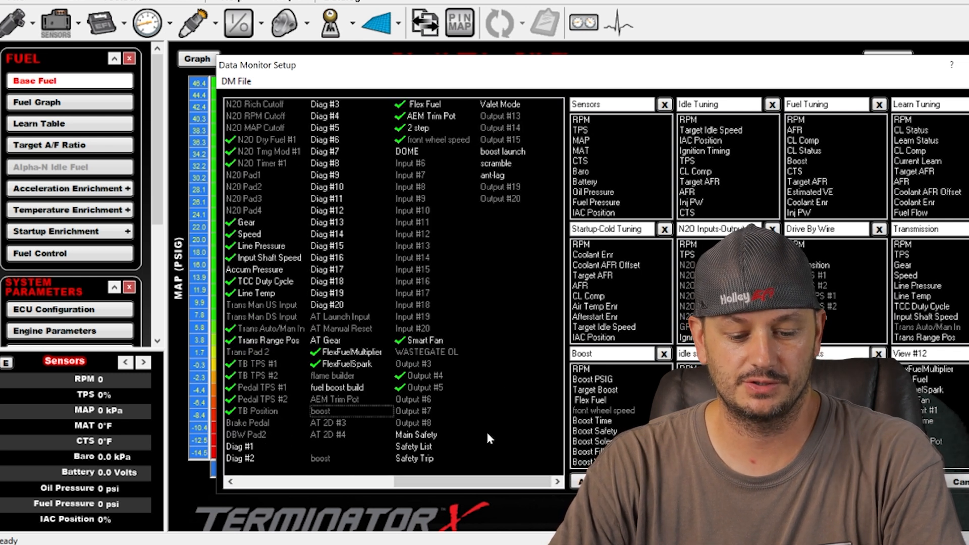
mouse_move(371, 390)
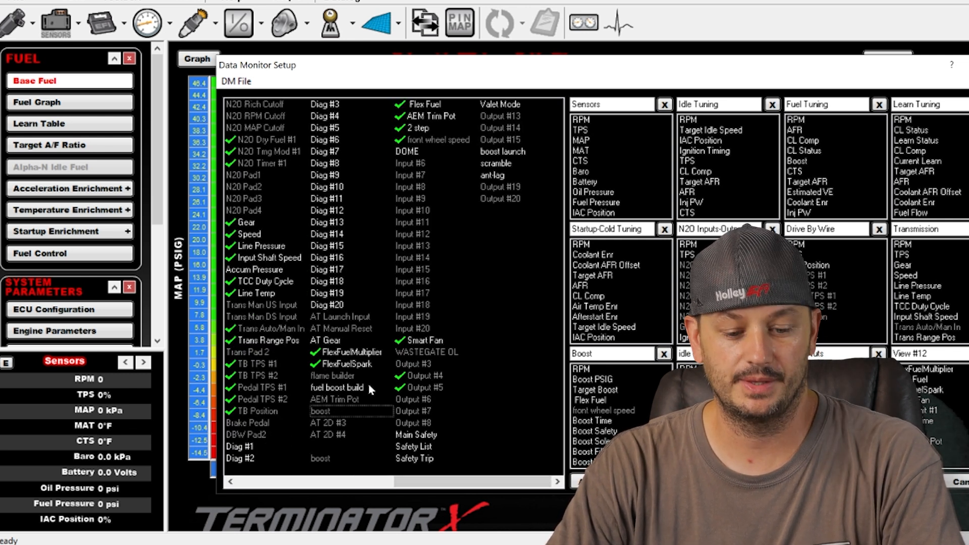
mouse_move(352, 449)
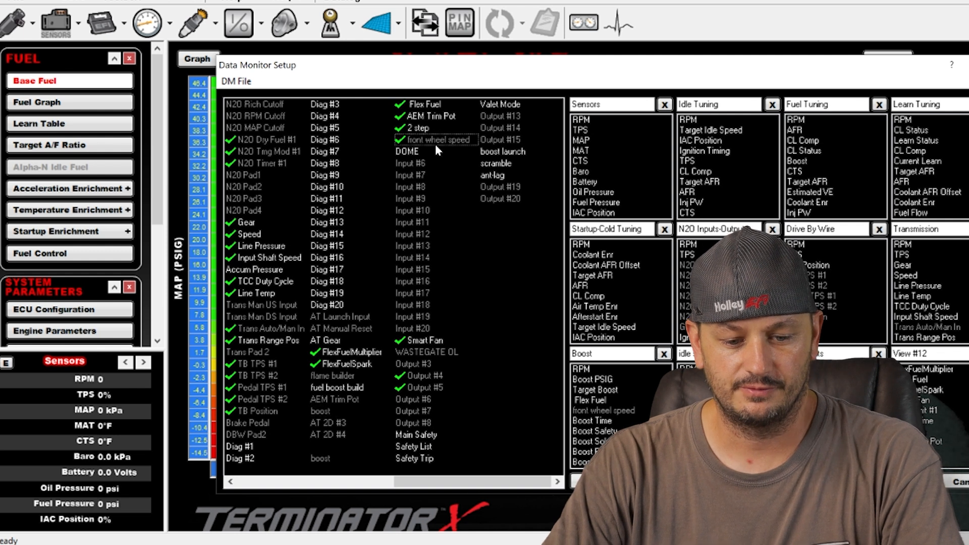
click(408, 152)
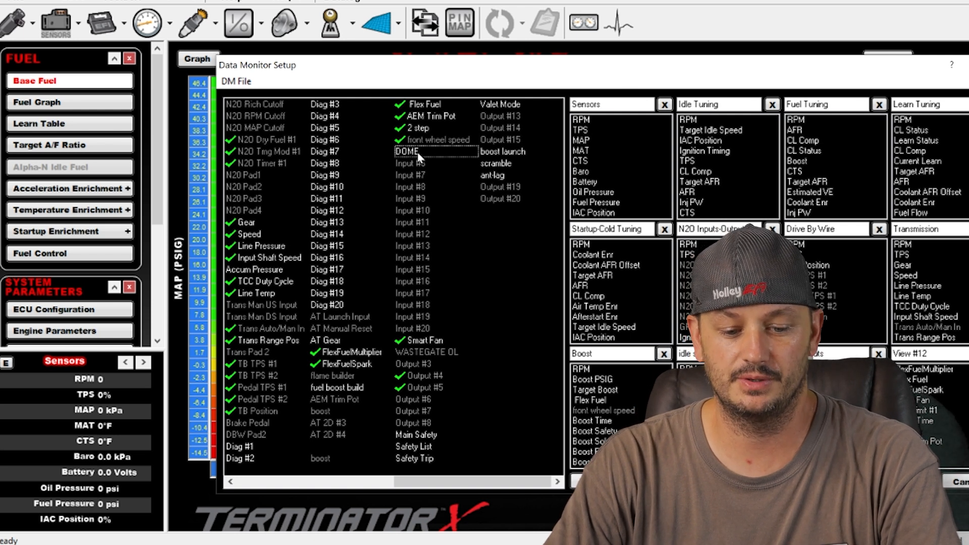
mouse_move(414, 327)
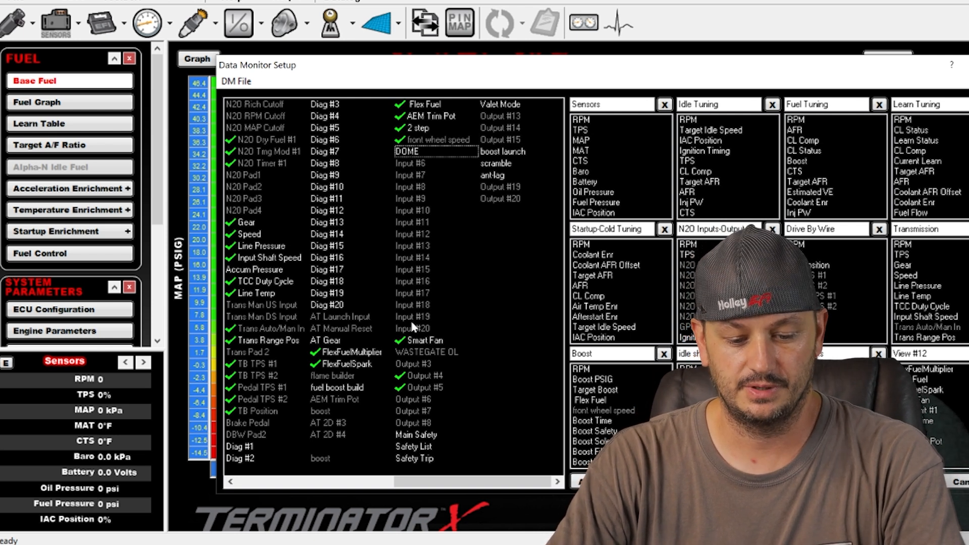
click(425, 340)
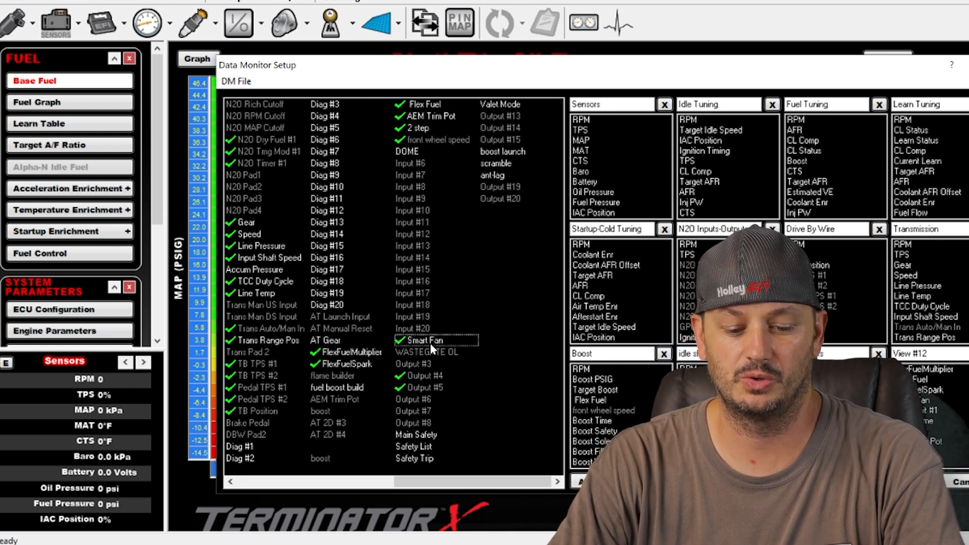
click(436, 351)
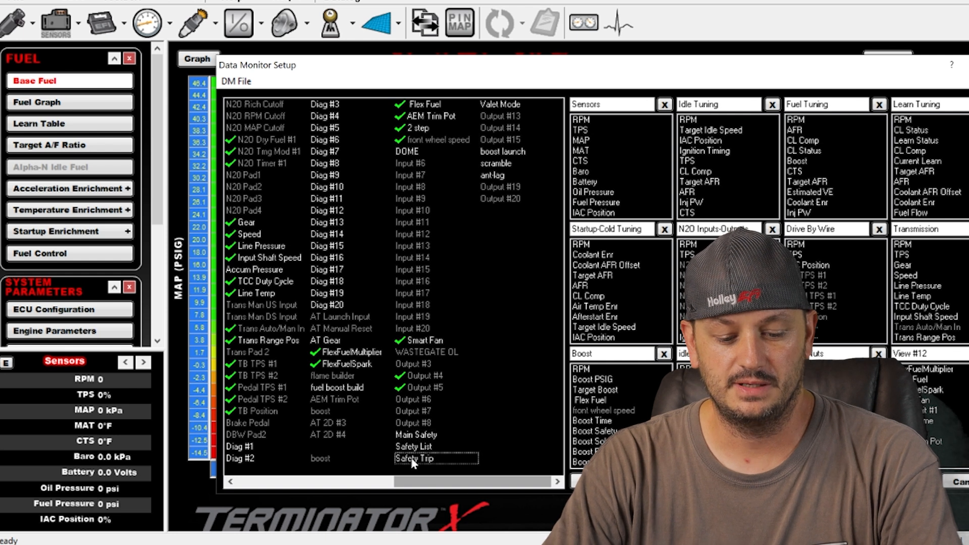
mouse_move(454, 157)
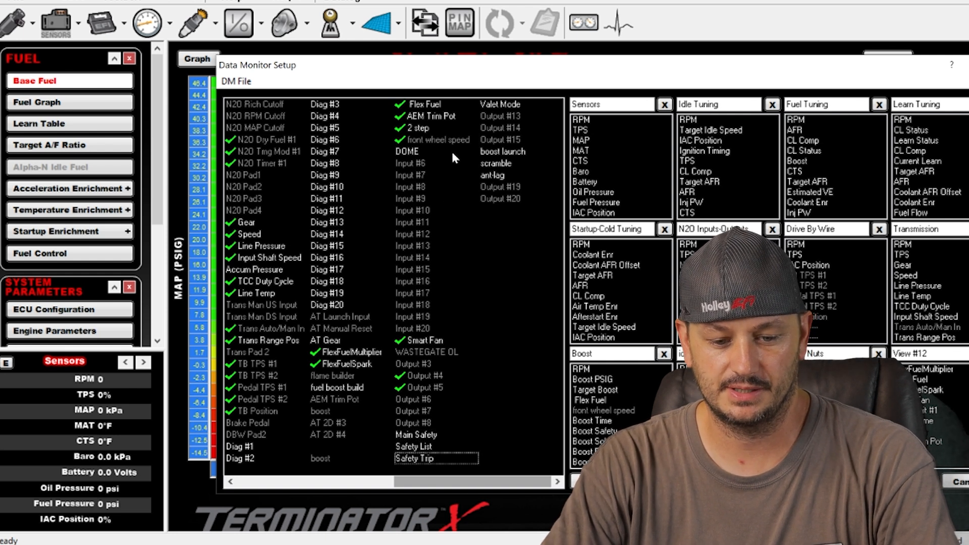